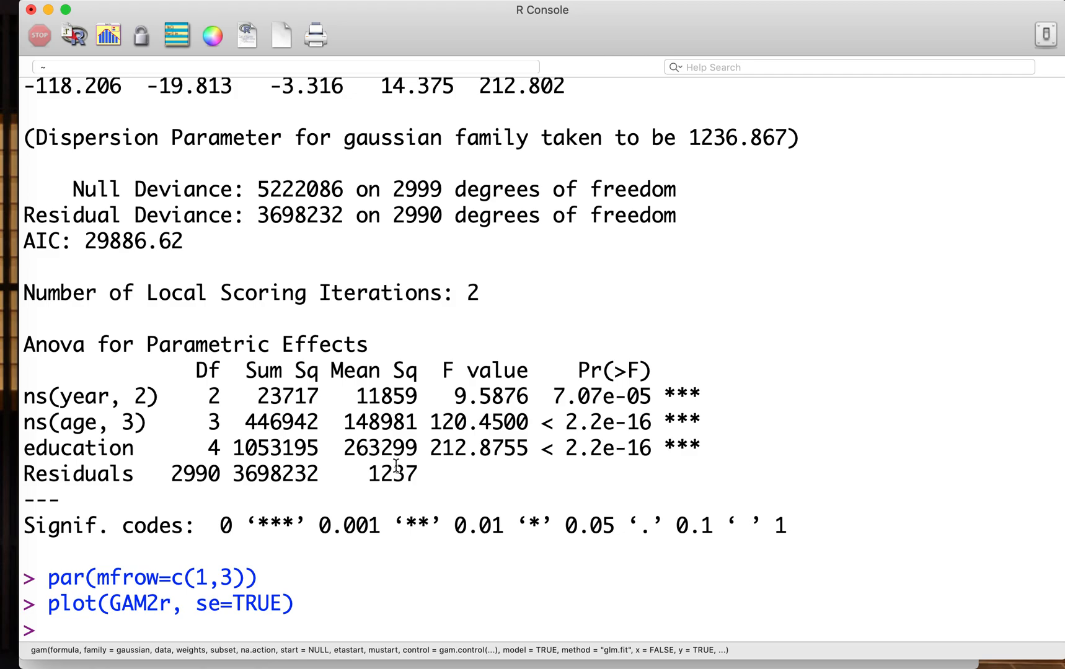
- Enter GAMs <- gam(wage ~ s(year, 2) + s(age, 3) + education, data=Wage)
{"action": "type", "text": "G"}
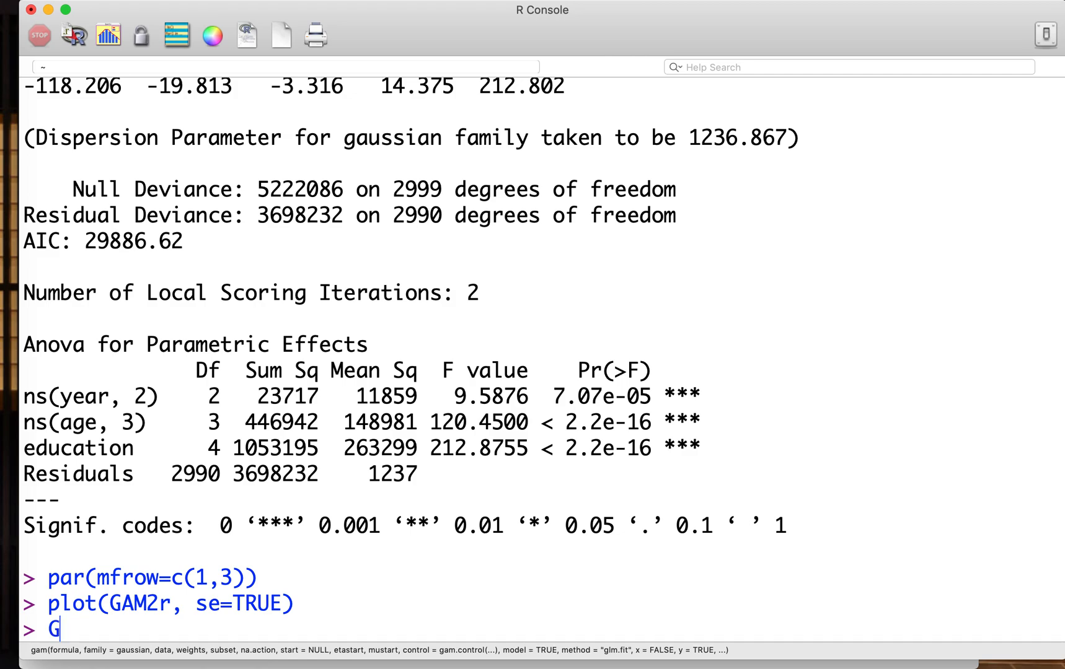
{"action": "type", "text": "AMs <-"}
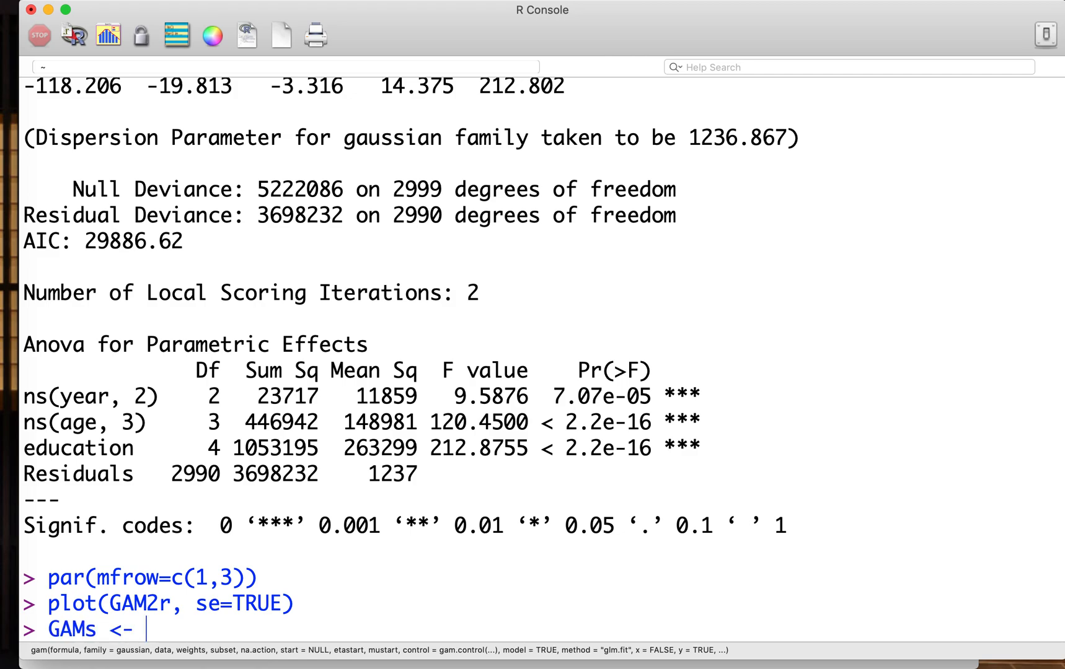
{"action": "type", "text": "gam()"}
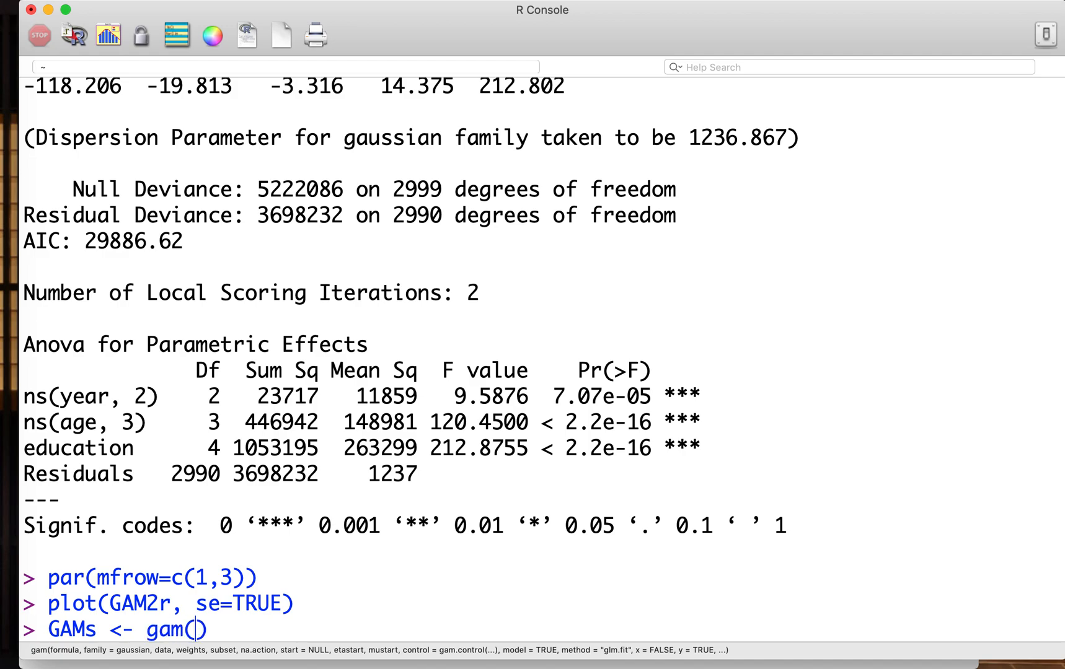
{"action": "type", "text": "wage ~"}
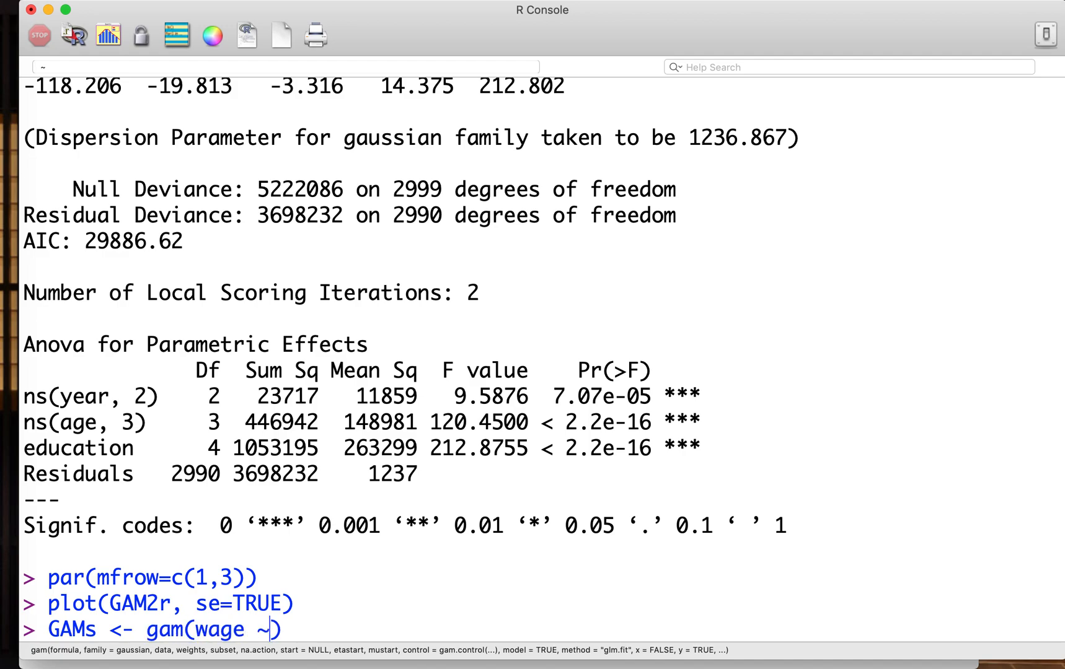
{"action": "type", "text": "s("}
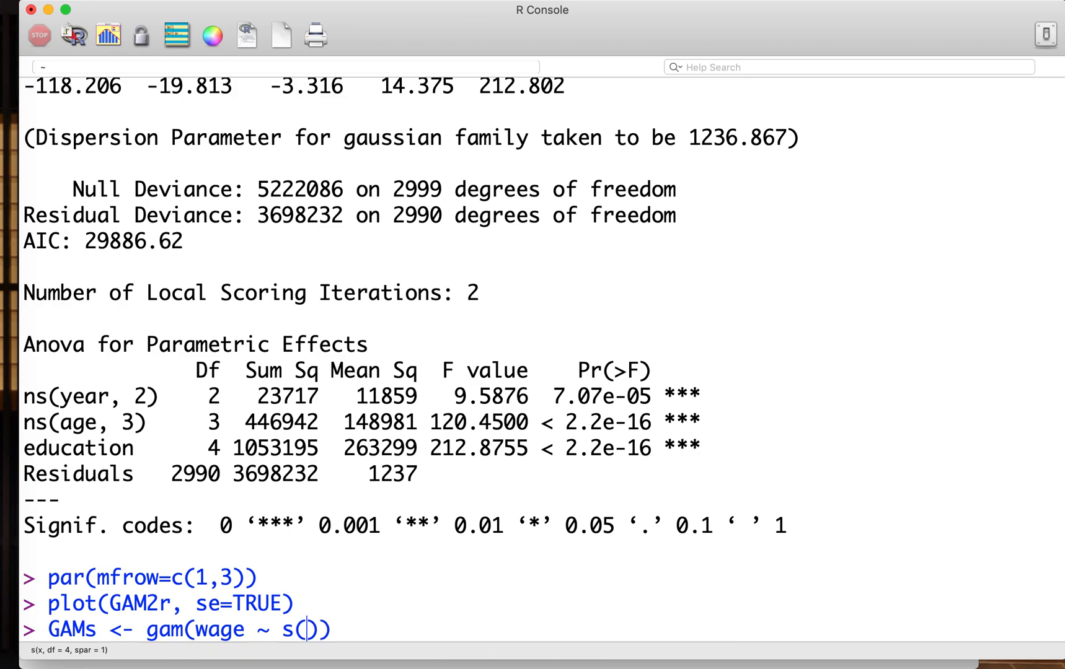
{"action": "type", "text": "year, 2"}
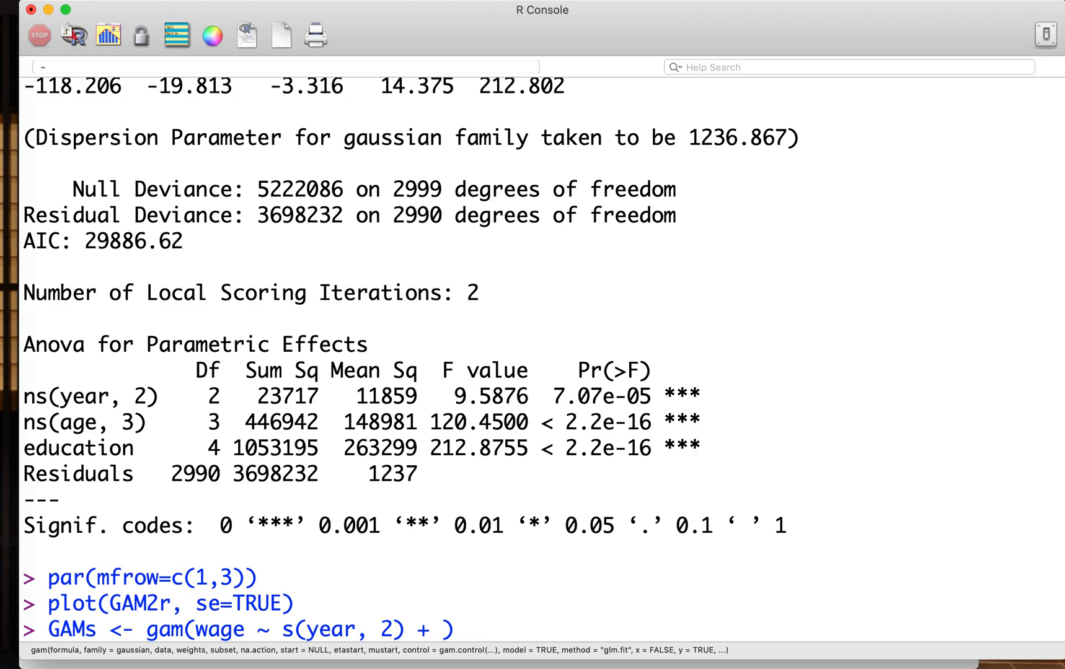
{"action": "type", "text": "s("}
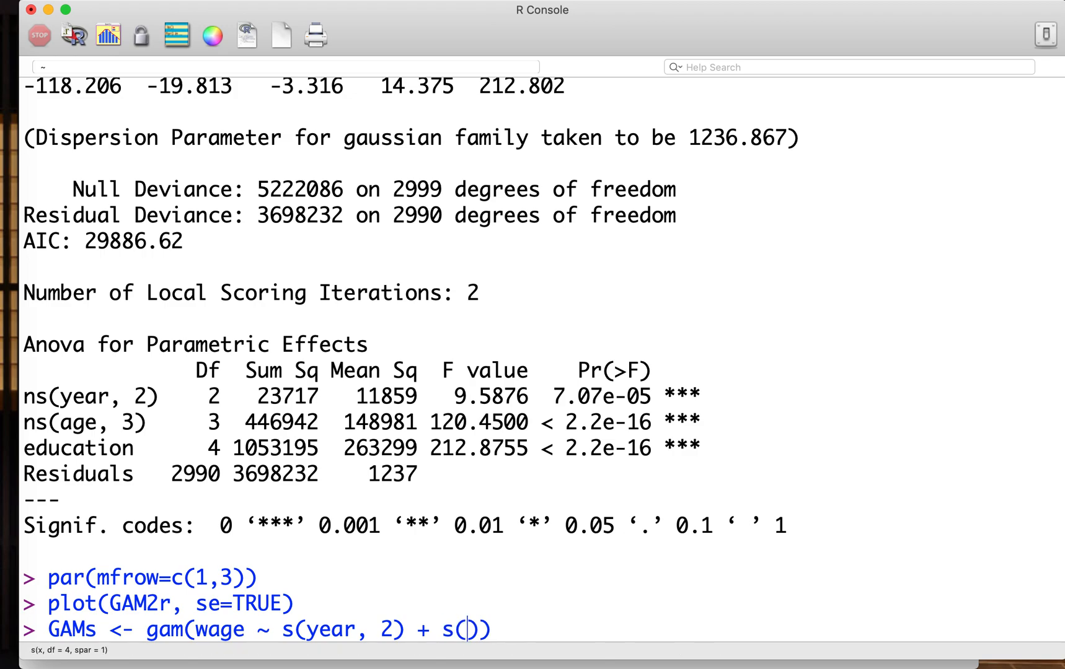
{"action": "type", "text": "age"}
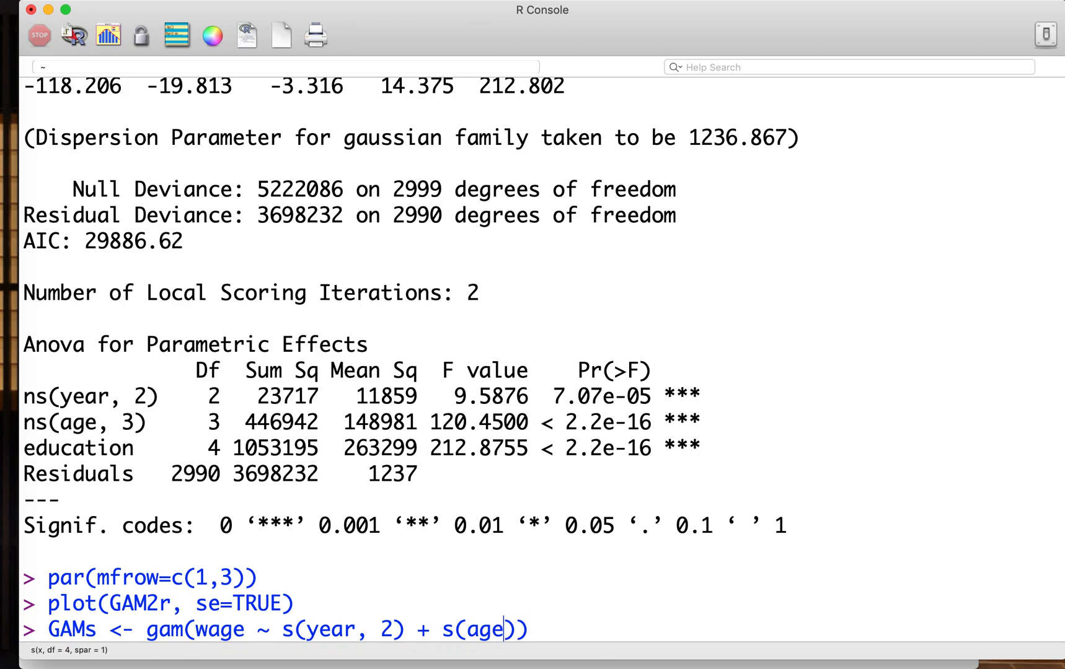
{"action": "type", "text": ", 3) +"}
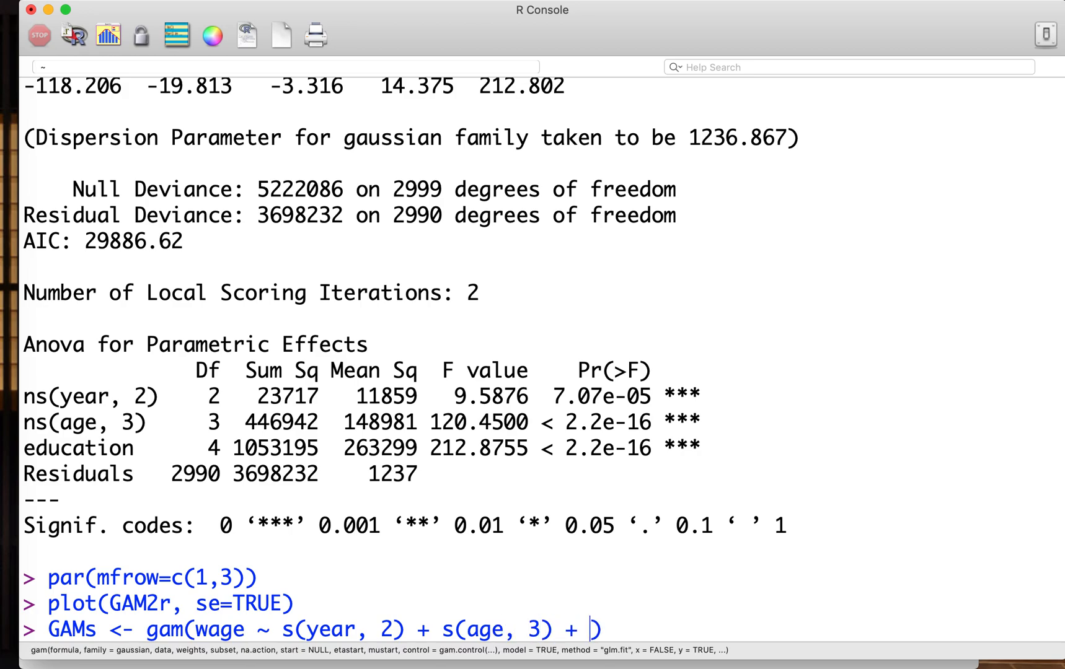
{"action": "type", "text": "education,"}
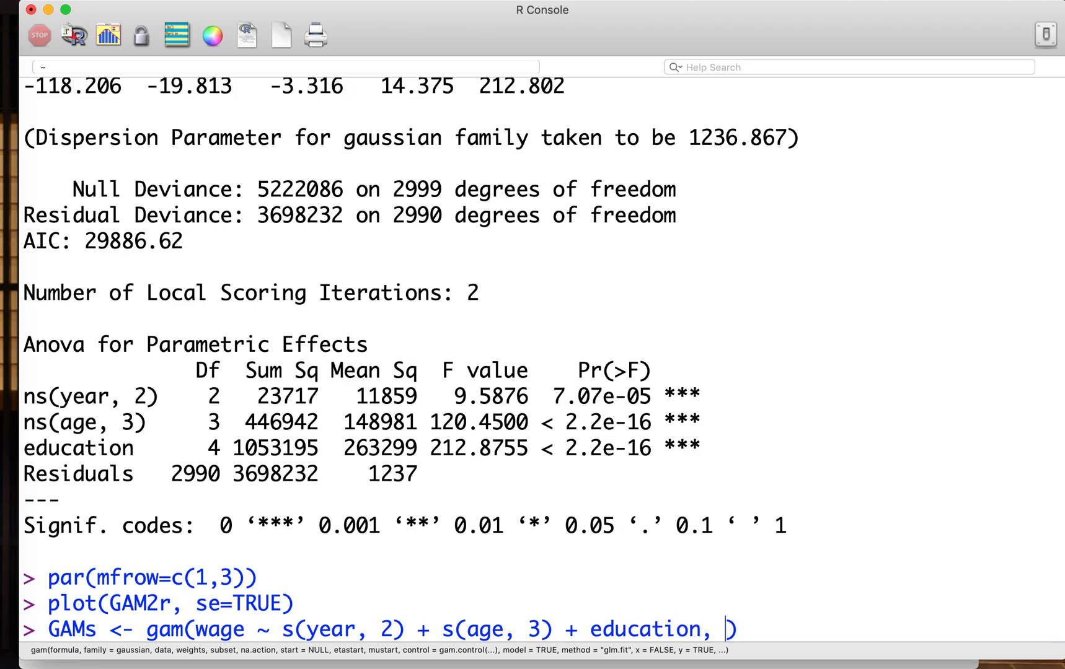
{"action": "type", "text": "data=Wage"}
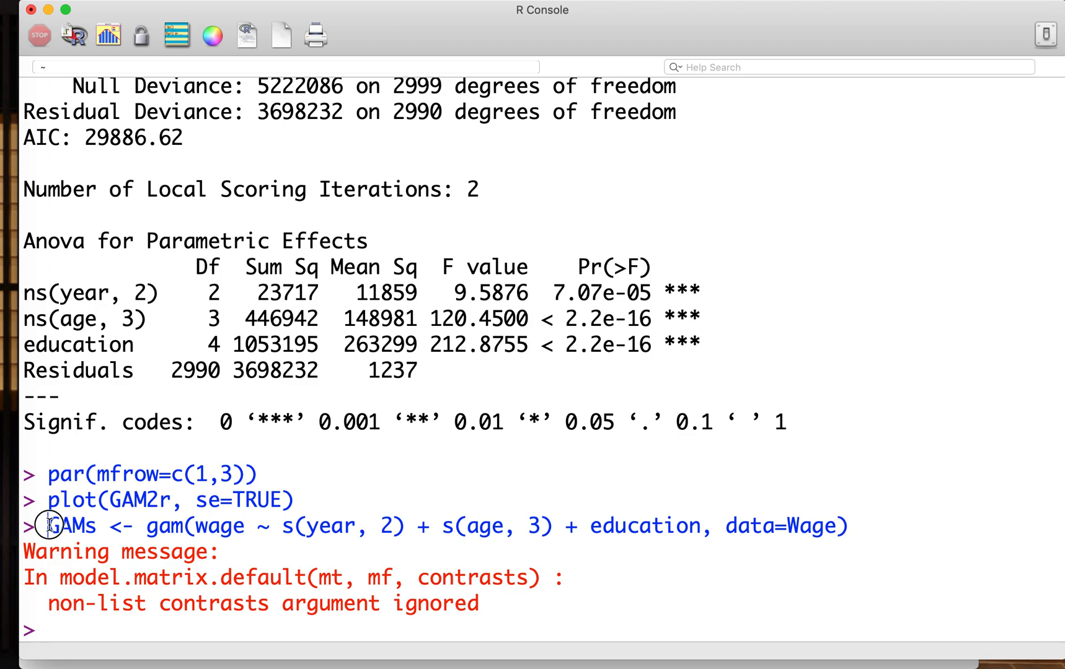
- Select console output and enter summary(GAMs) to show deviance residuals and AIC
{"action": "left_click_drag", "start_coordinate": [51, 526], "coordinate": [540, 552]}
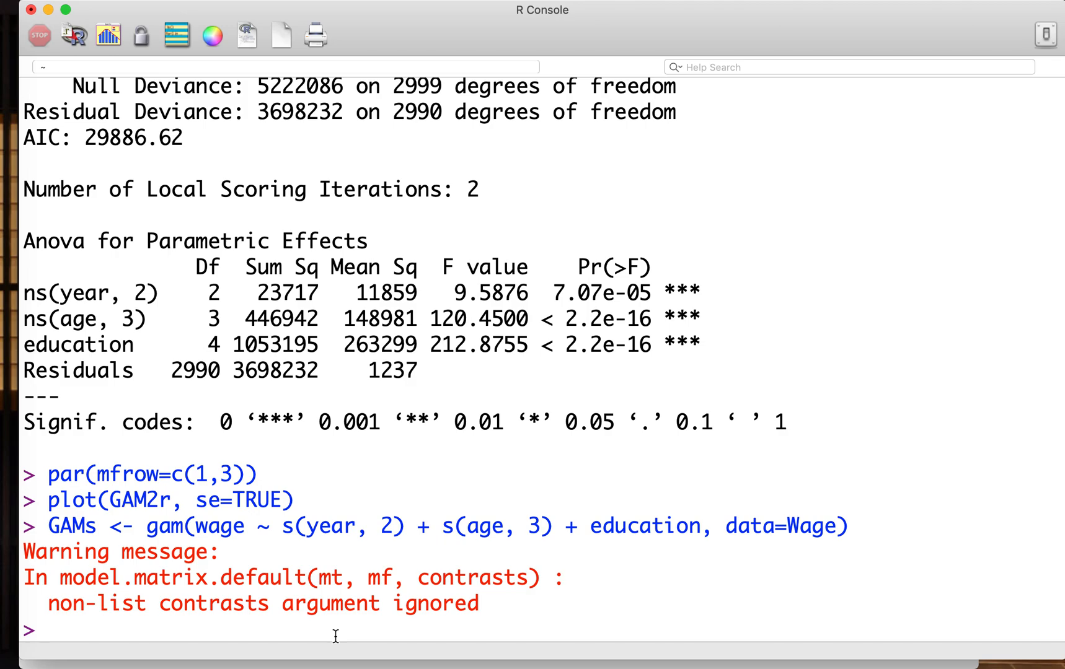
{"action": "type", "text": "summary"}
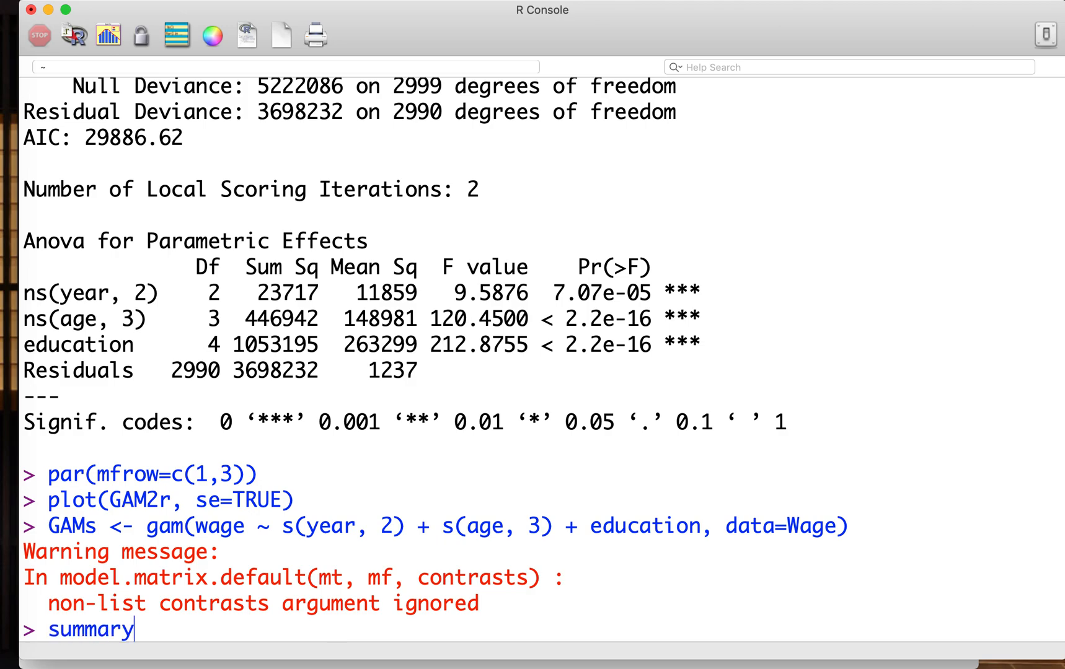
{"action": "type", "text": "(GAMs"}
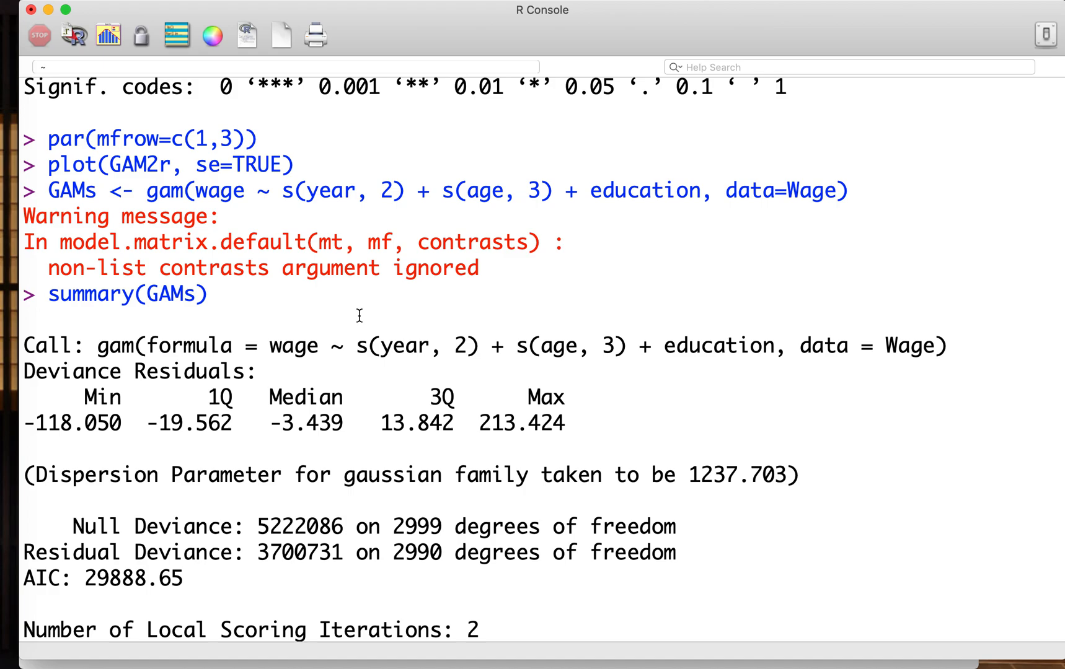
{"action": "scroll", "scroll_direction": "down", "scroll_amount": 3}
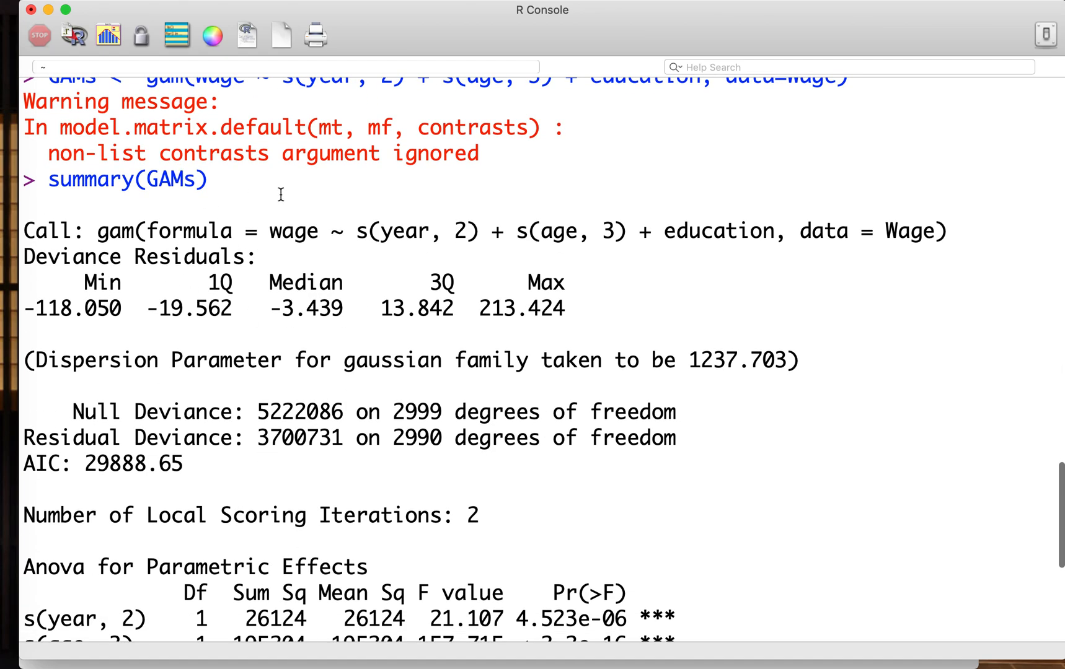
{"action": "scroll", "scroll_direction": "down", "scroll_amount": 3}
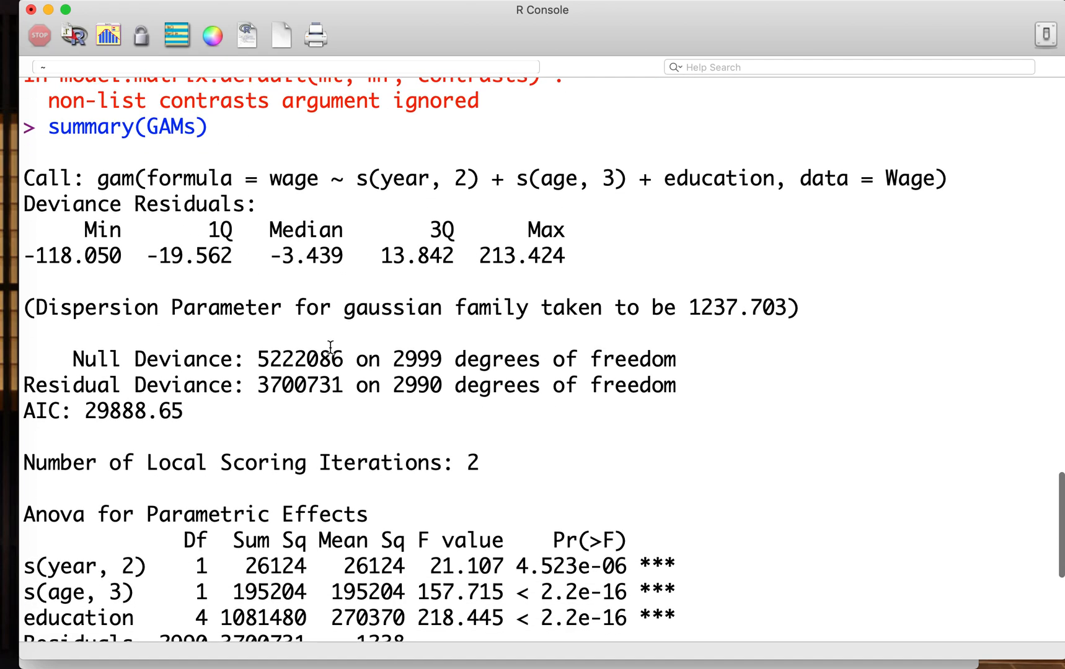
{"action": "scroll", "scroll_direction": "down", "scroll_amount": 3}
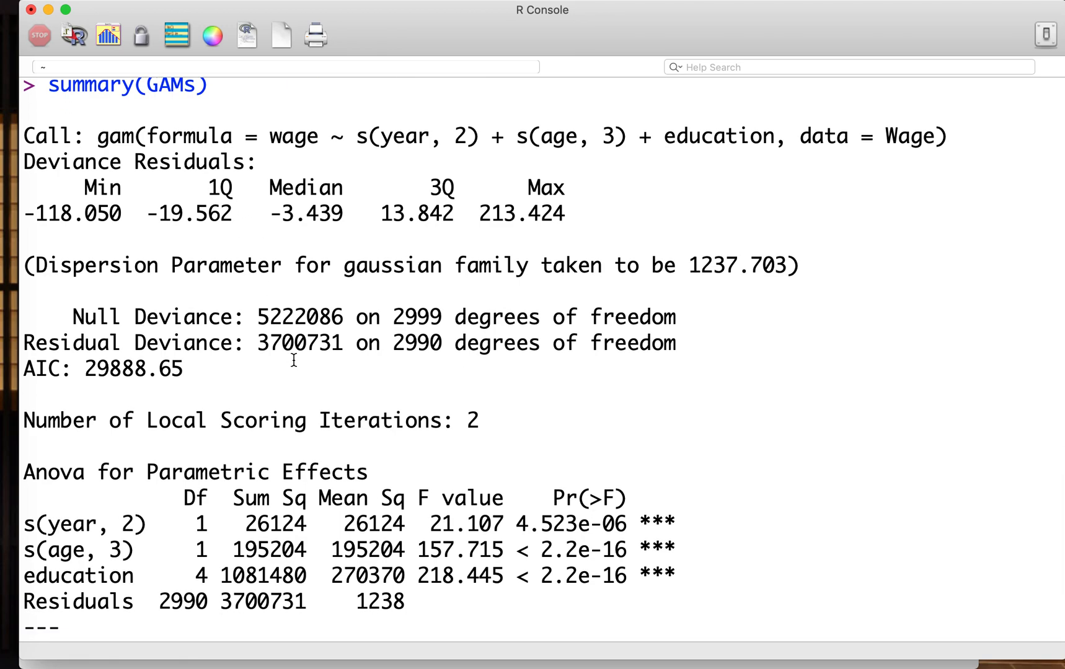
{"action": "mouse_move", "coordinate": [97, 496]}
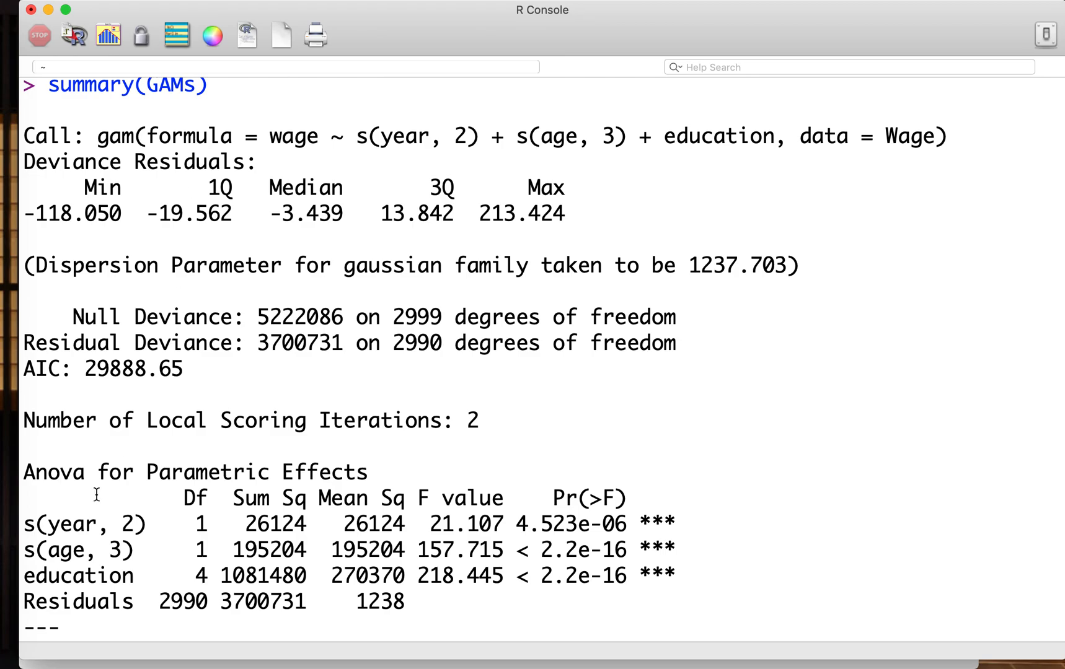
{"action": "left_click_drag", "start_coordinate": [94, 494], "coordinate": [106, 603]}
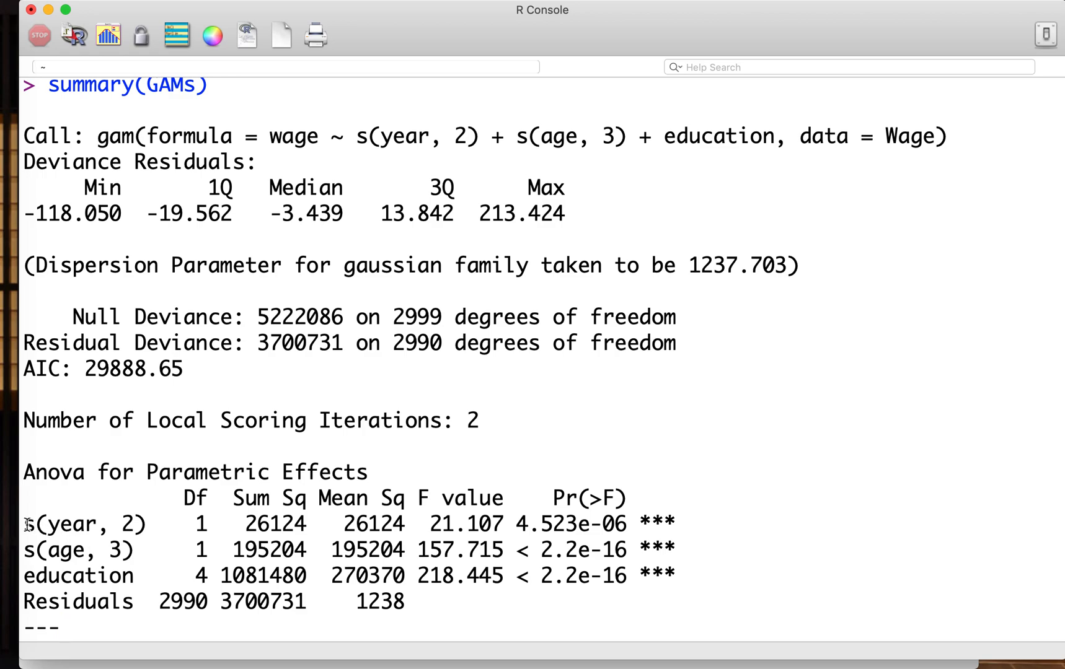
{"action": "double_click", "coordinate": [81, 524]}
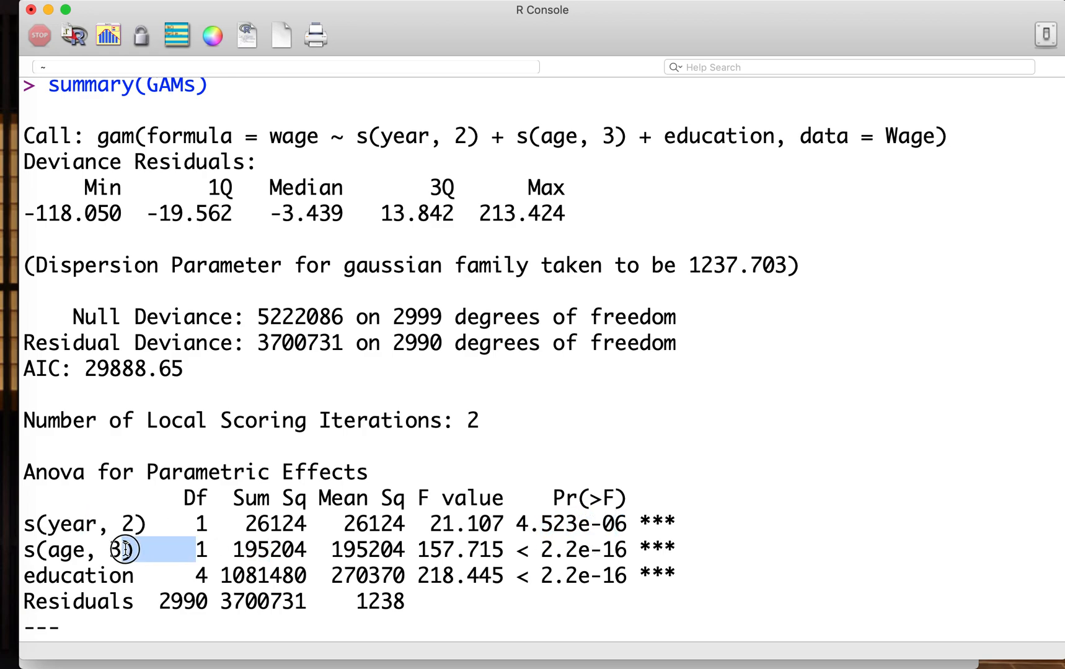
{"action": "double_click", "coordinate": [576, 550]}
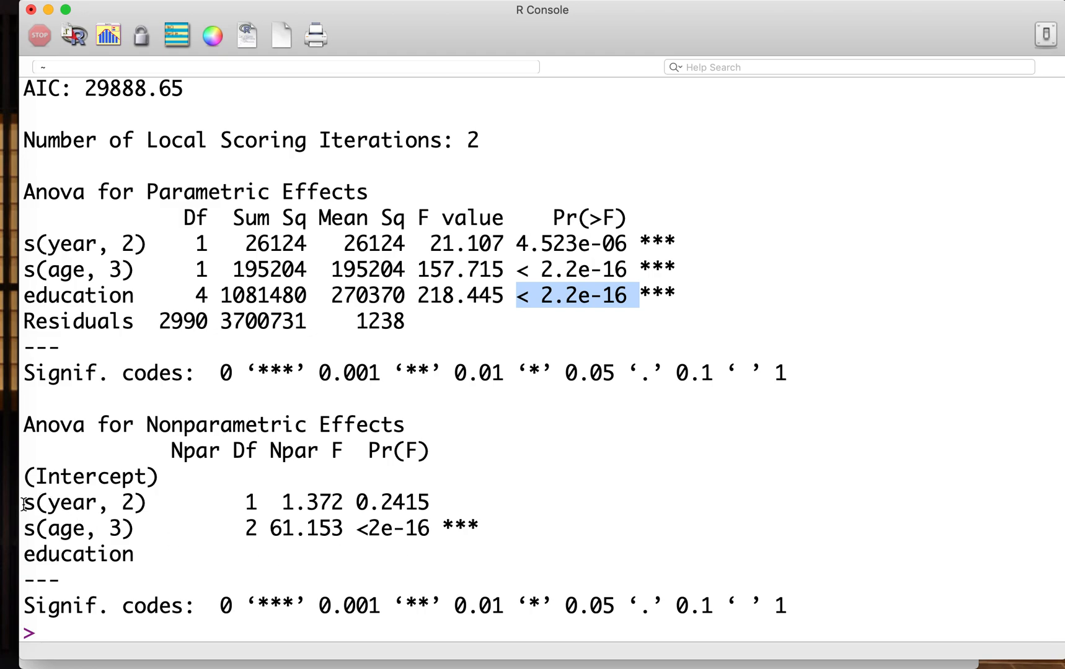
{"action": "double_click", "coordinate": [81, 502]}
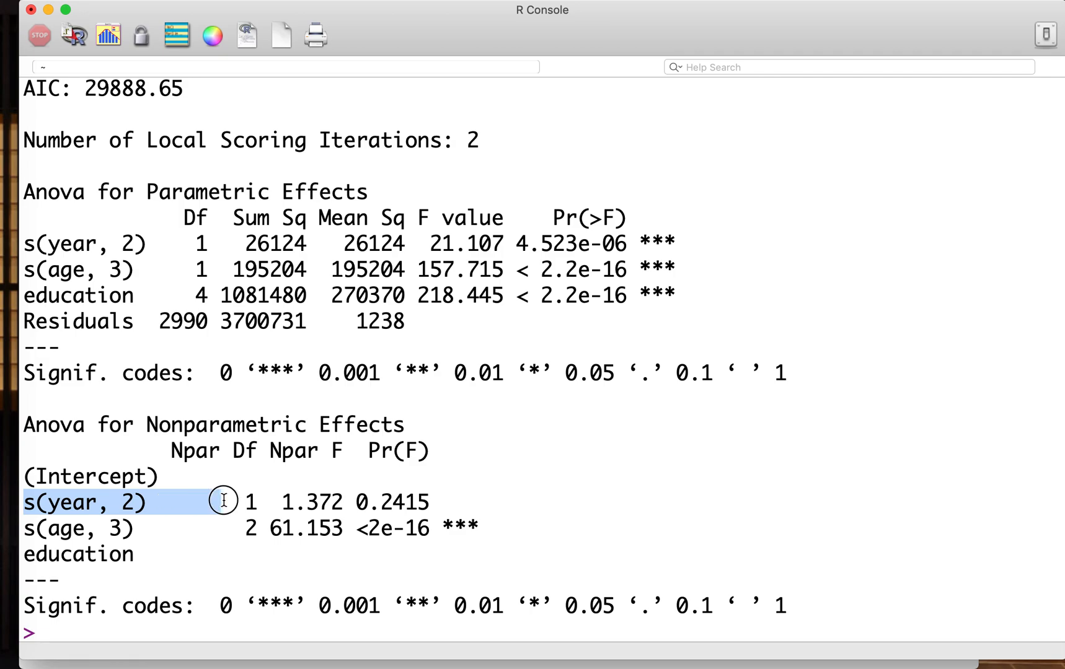
{"action": "left_click_drag", "start_coordinate": [223, 501], "coordinate": [144, 500]}
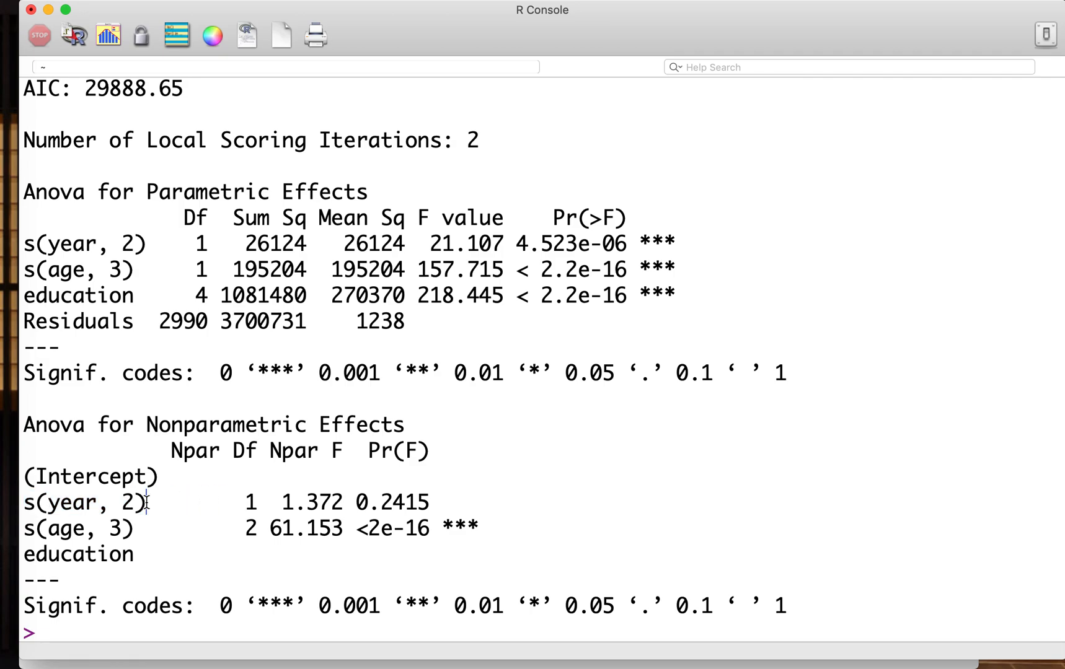
{"action": "double_click", "coordinate": [129, 502]}
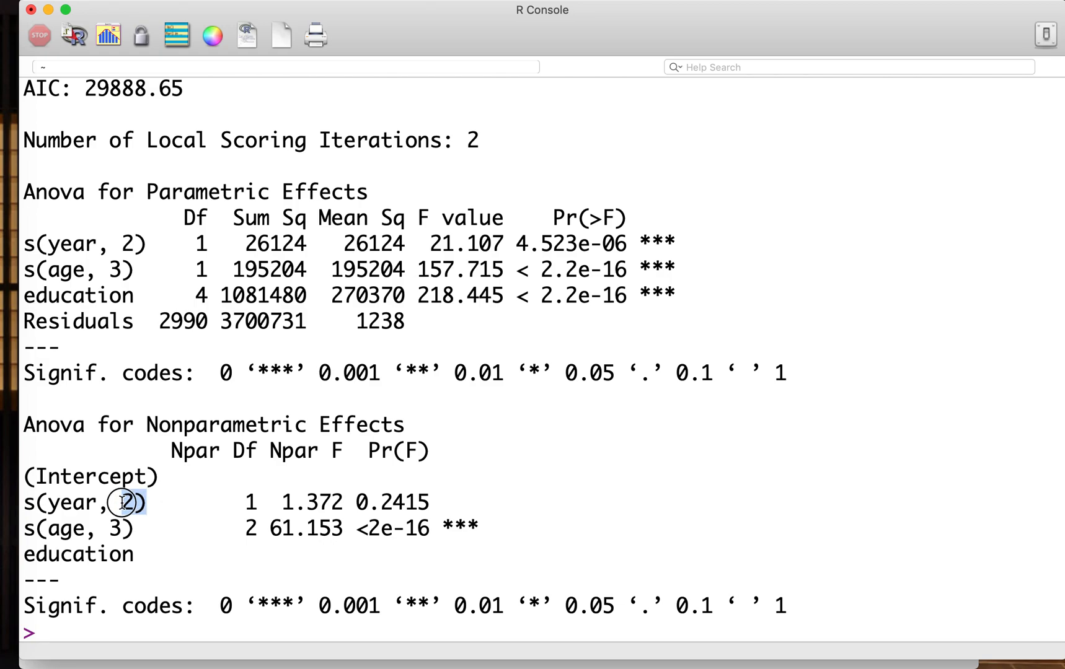
{"action": "double_click", "coordinate": [129, 503]}
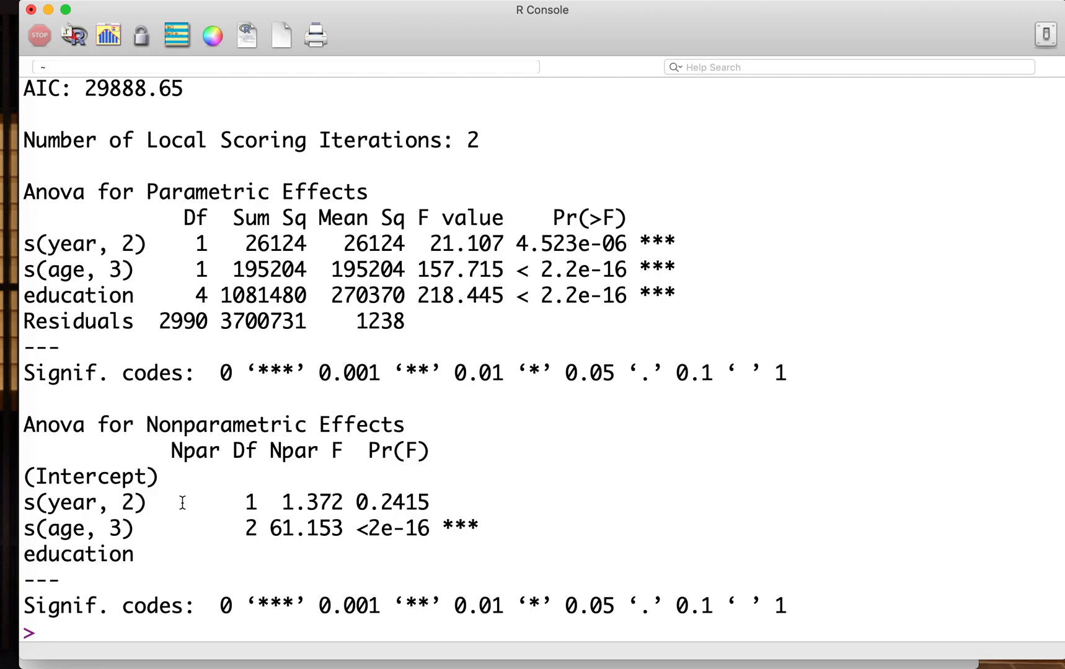
{"action": "mouse_move", "coordinate": [193, 506]}
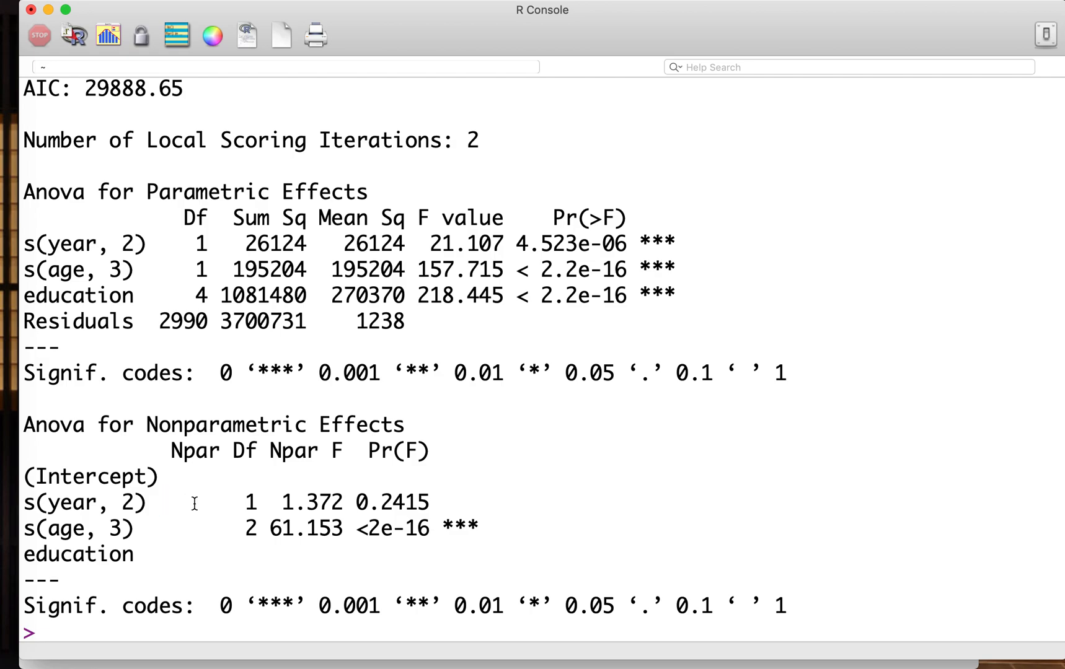
{"action": "left_click", "coordinate": [157, 502]}
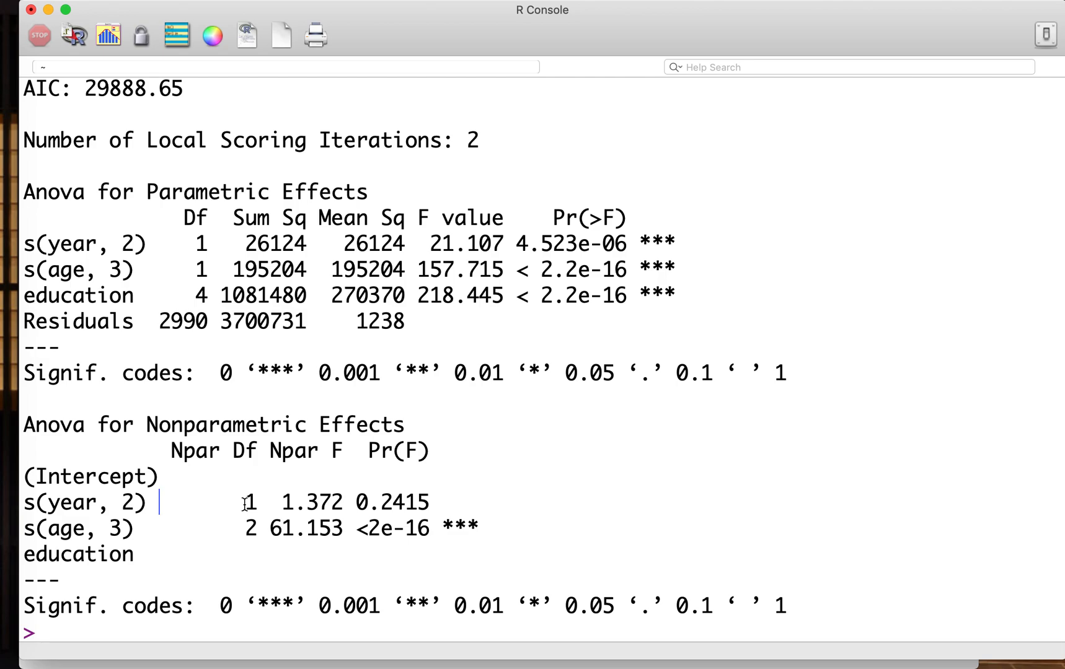
{"action": "mouse_move", "coordinate": [246, 534]}
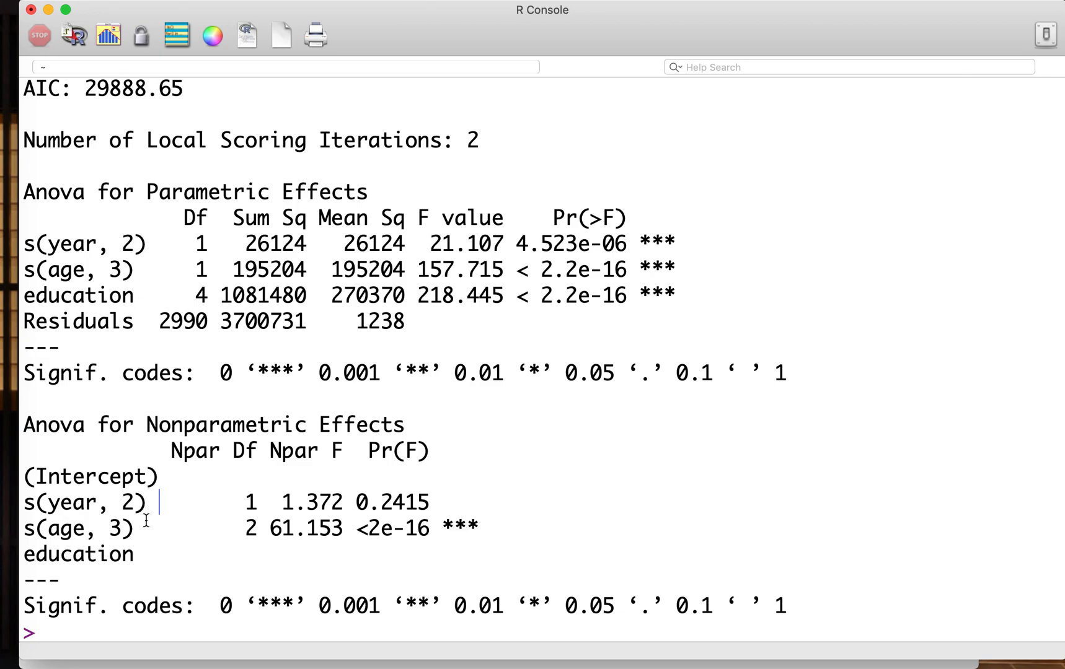
{"action": "mouse_move", "coordinate": [345, 486]}
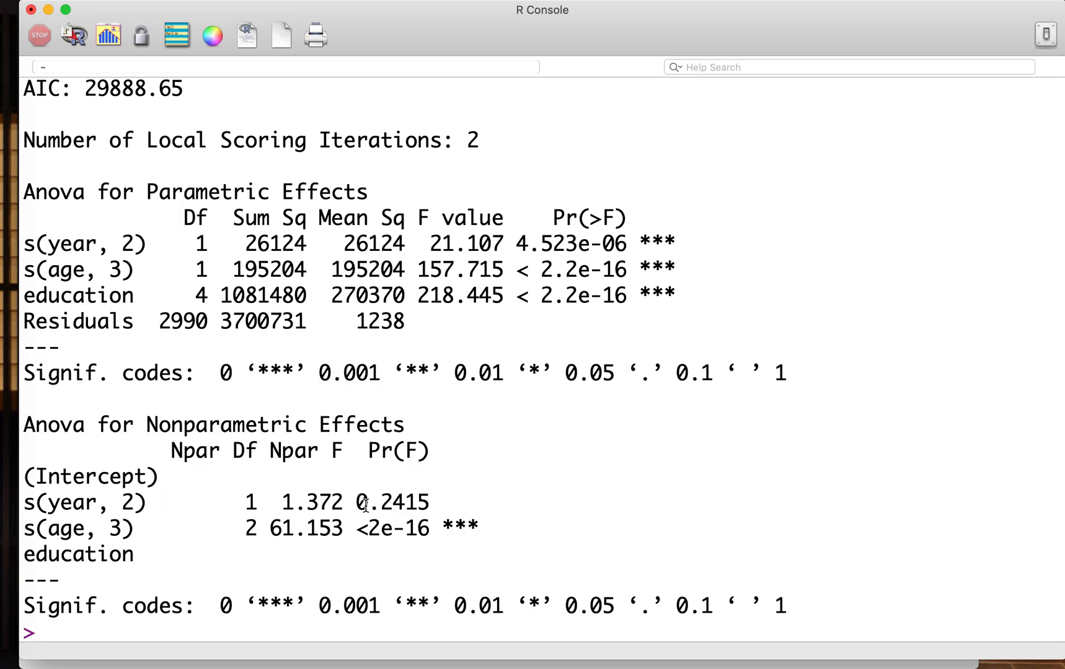
{"action": "double_click", "coordinate": [390, 503]}
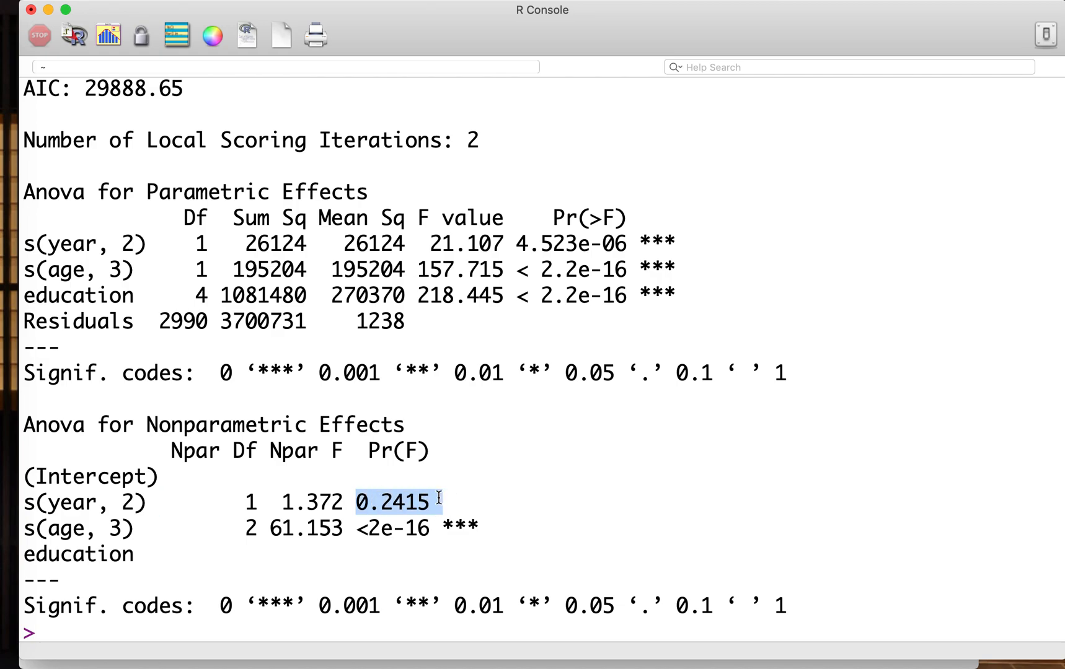
{"action": "left_click", "coordinate": [41, 245]}
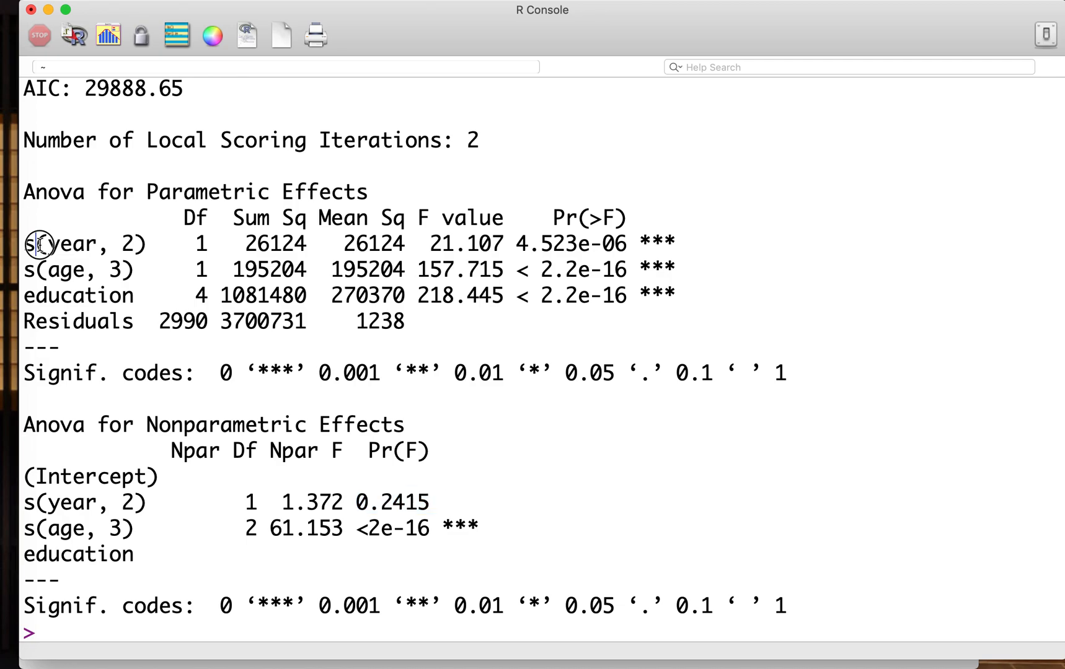
{"action": "left_click_drag", "start_coordinate": [38, 244], "coordinate": [211, 244]}
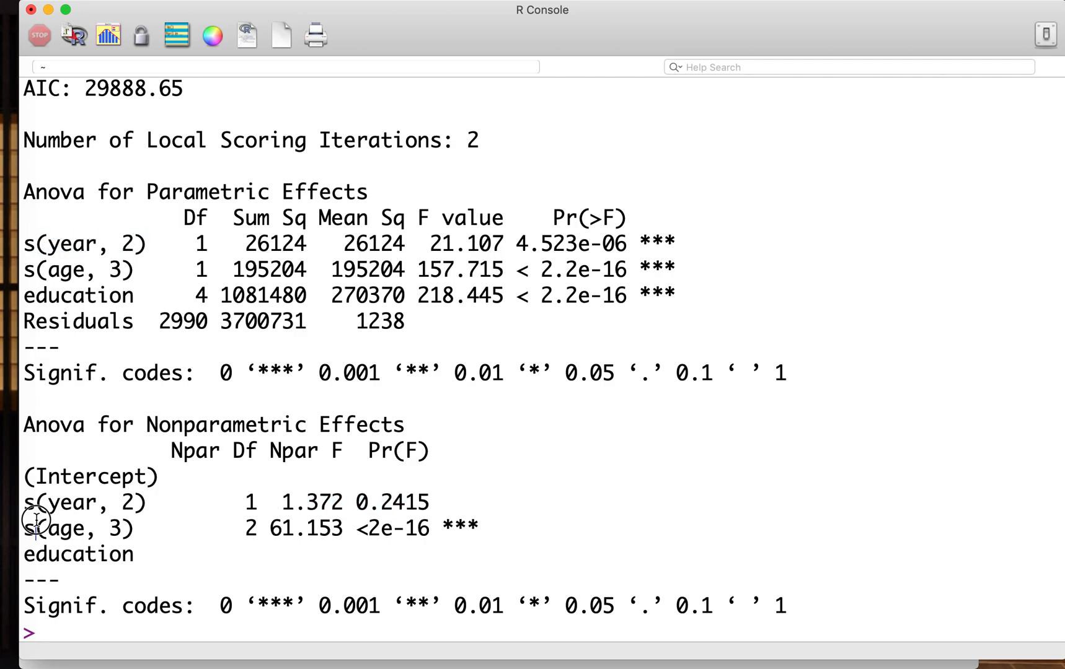
{"action": "double_click", "coordinate": [77, 529]}
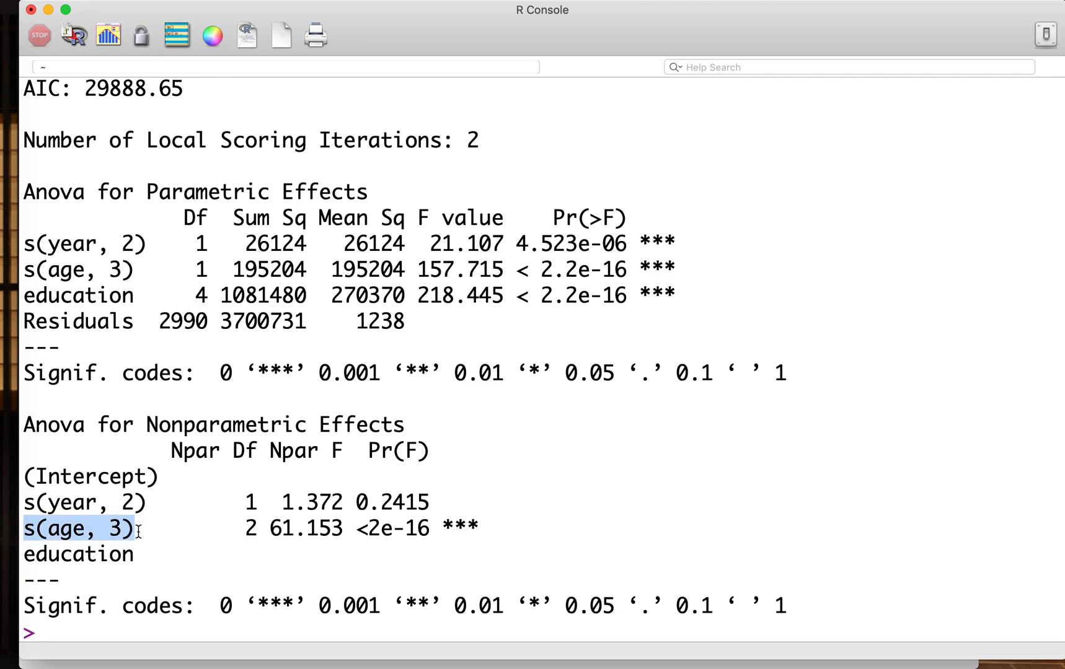
{"action": "left_click", "coordinate": [156, 529]}
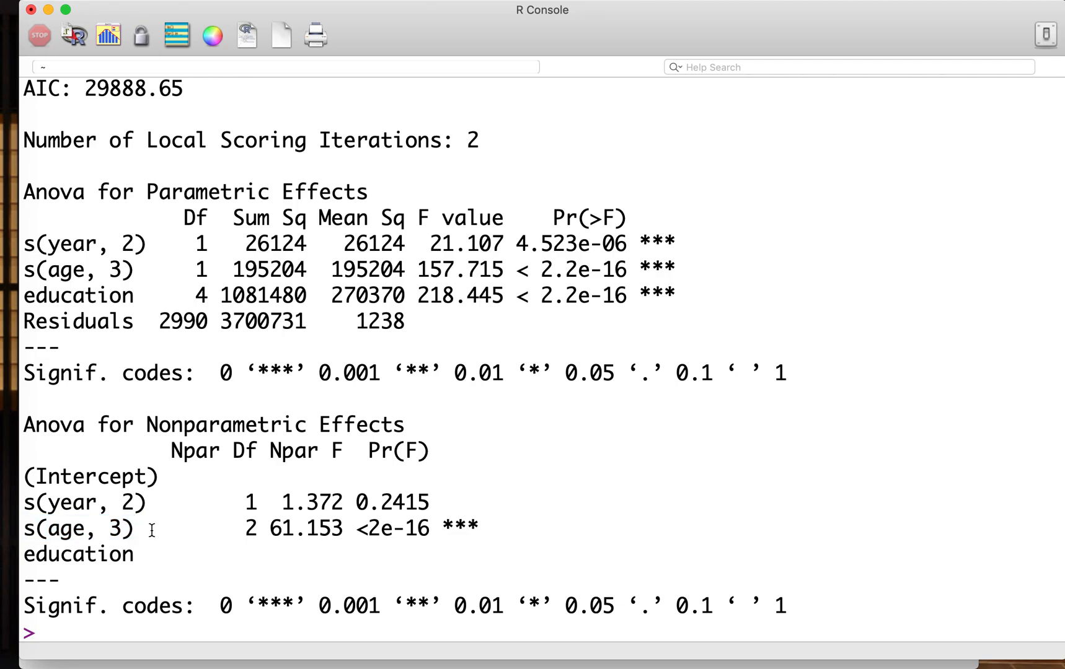
{"action": "mouse_move", "coordinate": [143, 532]}
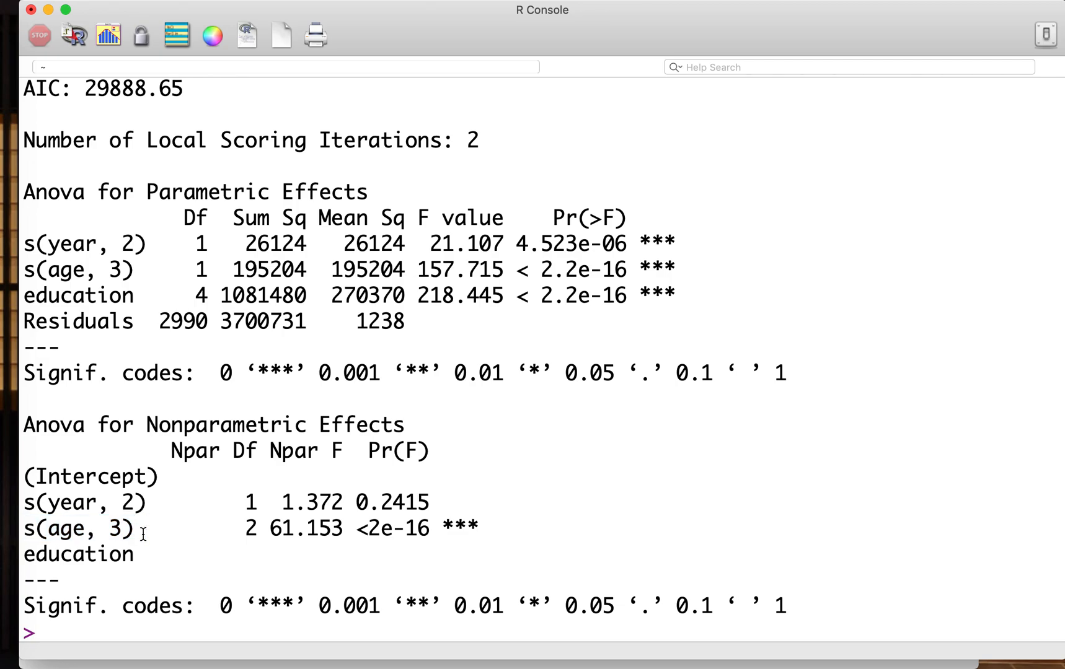
{"action": "left_click_drag", "start_coordinate": [356, 528], "coordinate": [478, 528]}
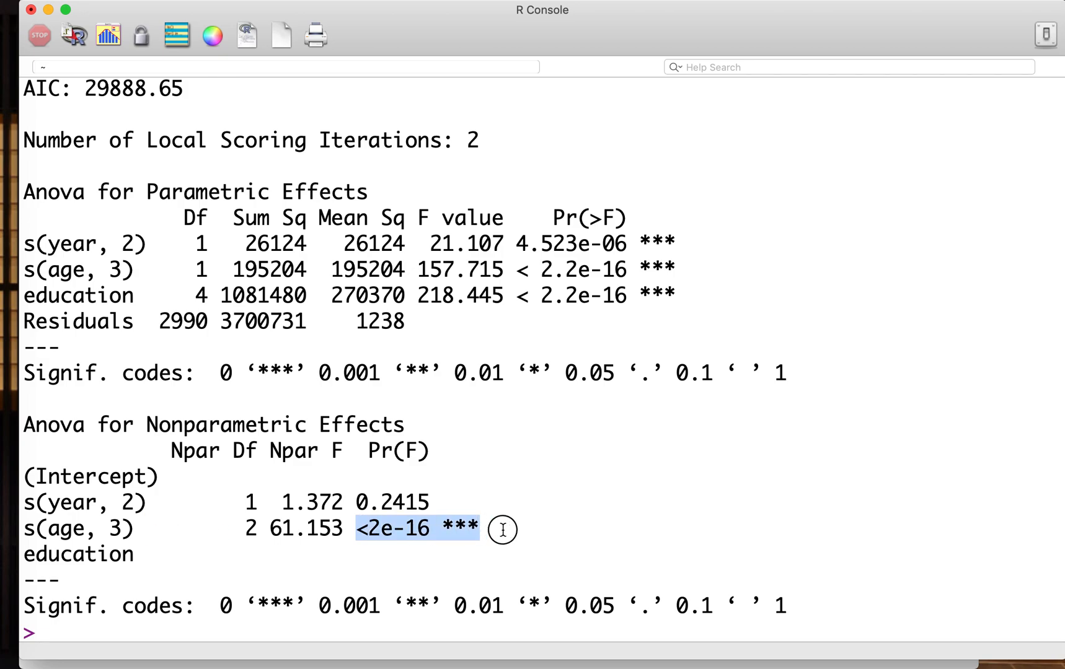
{"action": "mouse_move", "coordinate": [85, 546]}
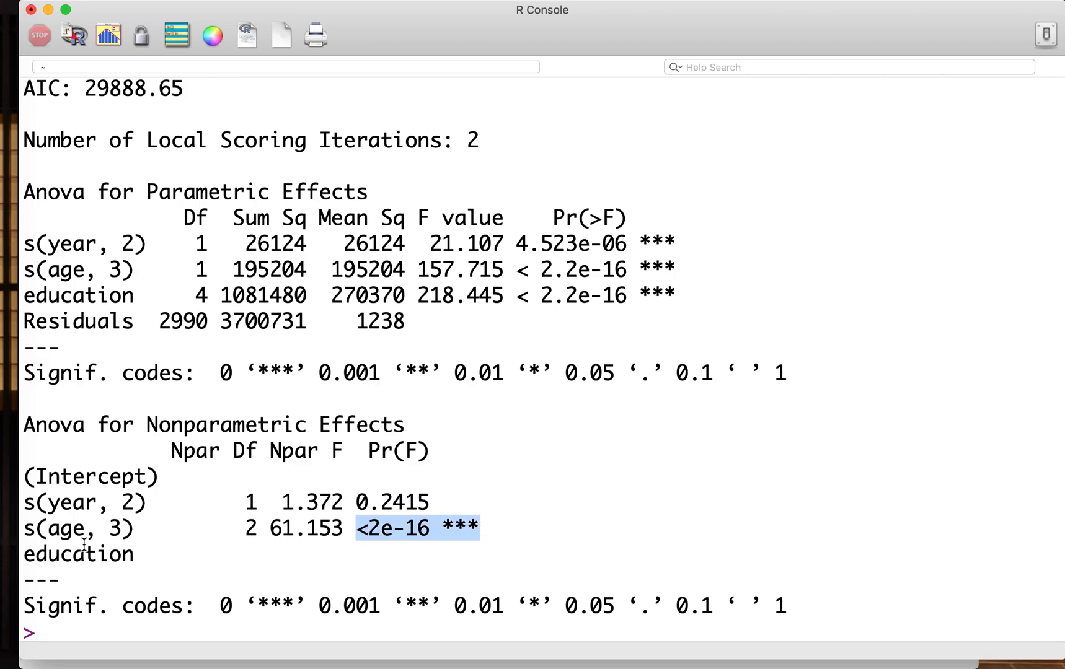
{"action": "mouse_move", "coordinate": [24, 531]}
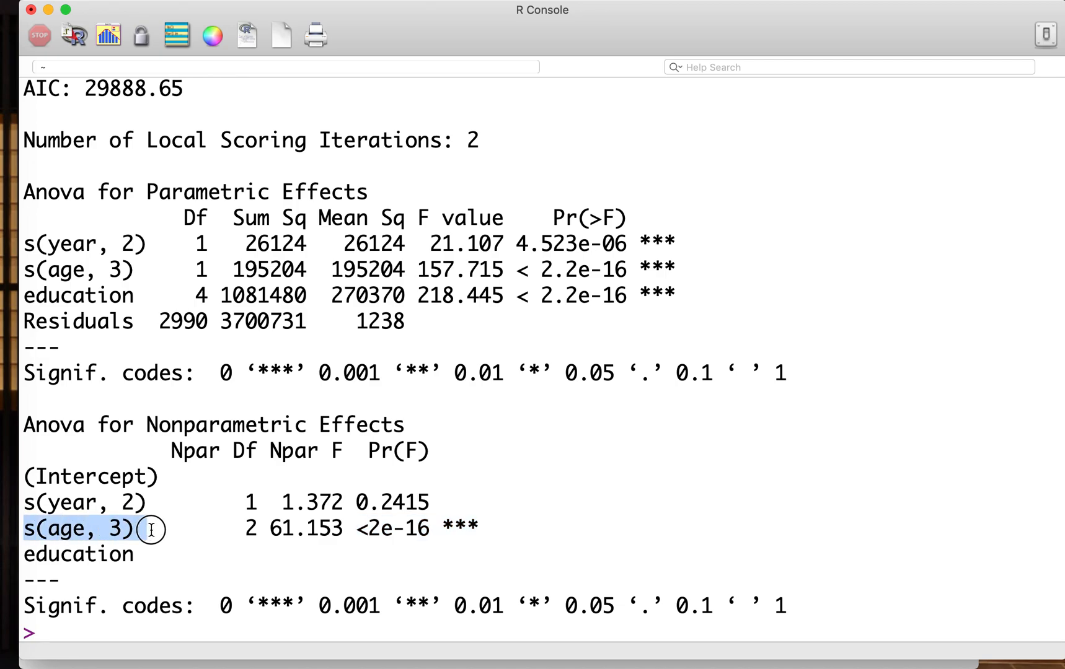
{"action": "mouse_move", "coordinate": [165, 529]}
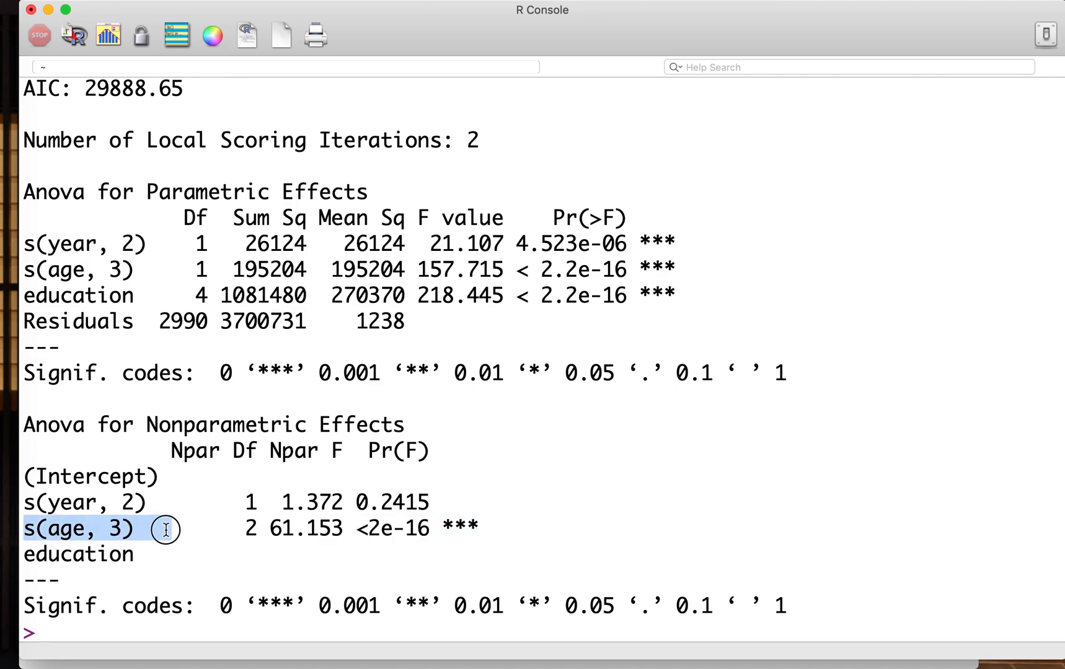
{"action": "left_click_drag", "start_coordinate": [163, 529], "coordinate": [231, 528]}
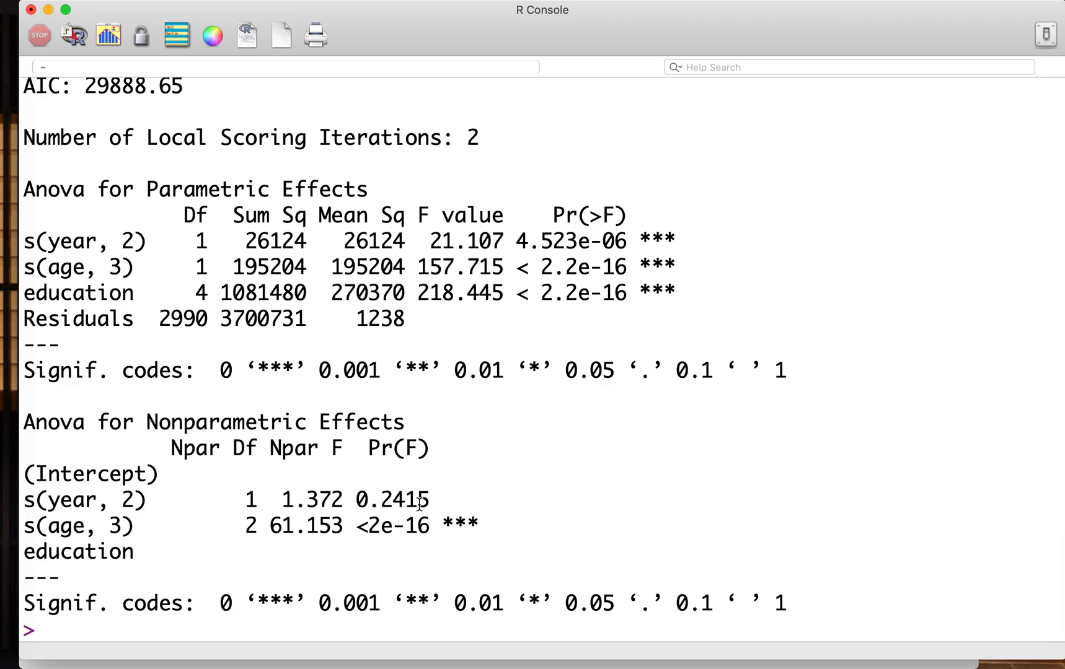
{"action": "type", "text": "par()"}
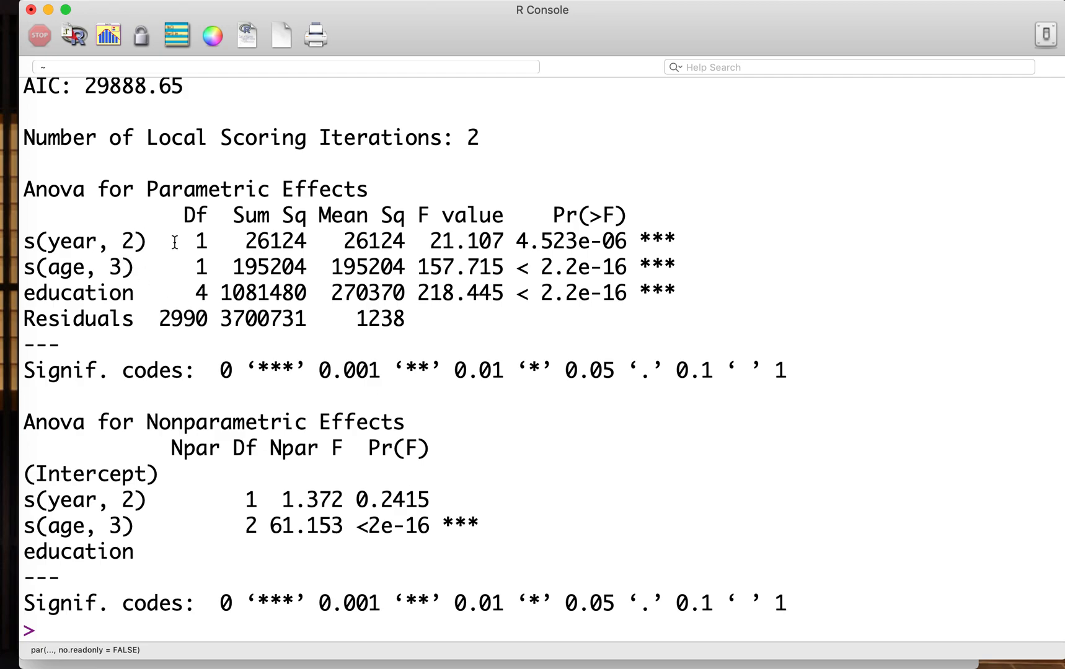
{"action": "double_click", "coordinate": [82, 500]}
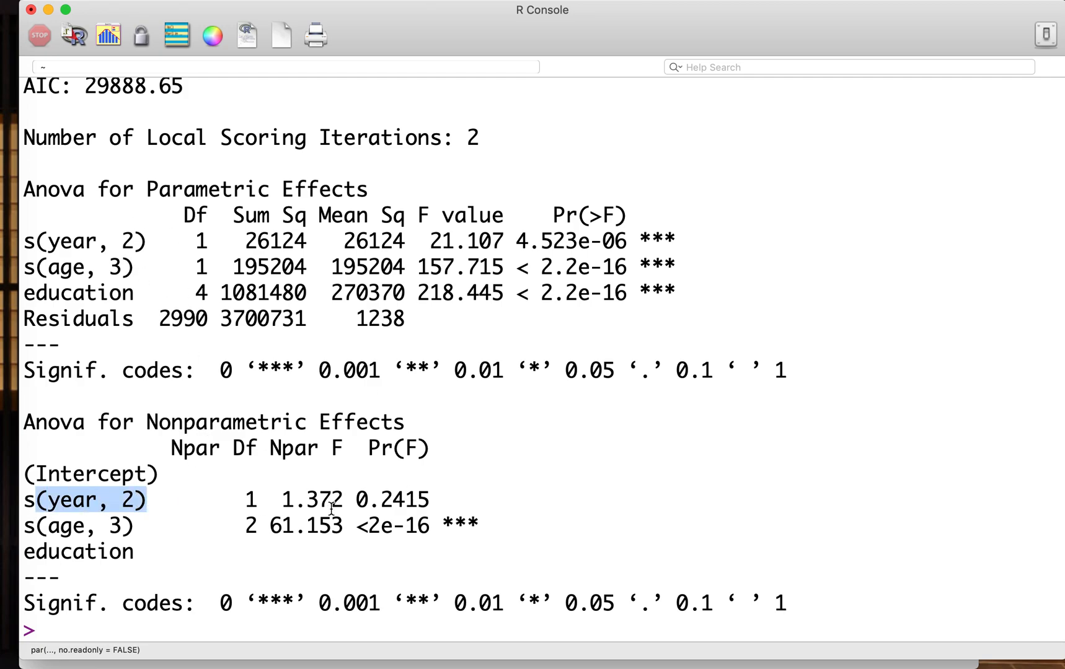
{"action": "type", "text": "GAMs <- gam(wage ~ s(year, 2) + s(age, 3) + education, data=Wage)"}
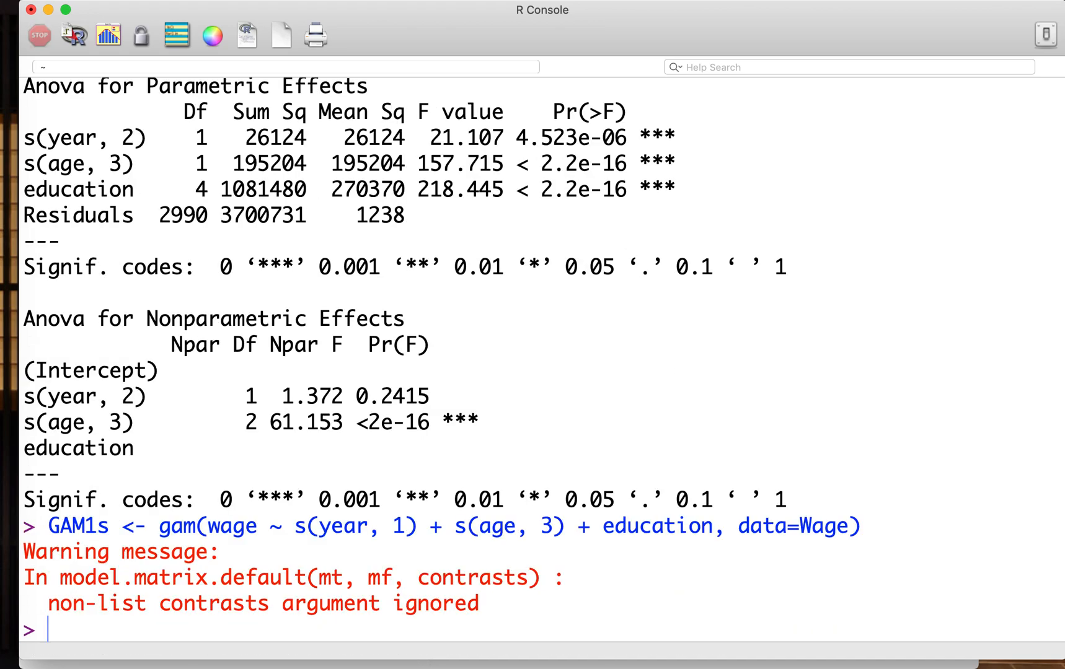
- Set a one-row, three-panel layout with par(mfrow=c(1,3)) and run plot(GAM1s, se=TRUE)
{"action": "type", "text": "p"}
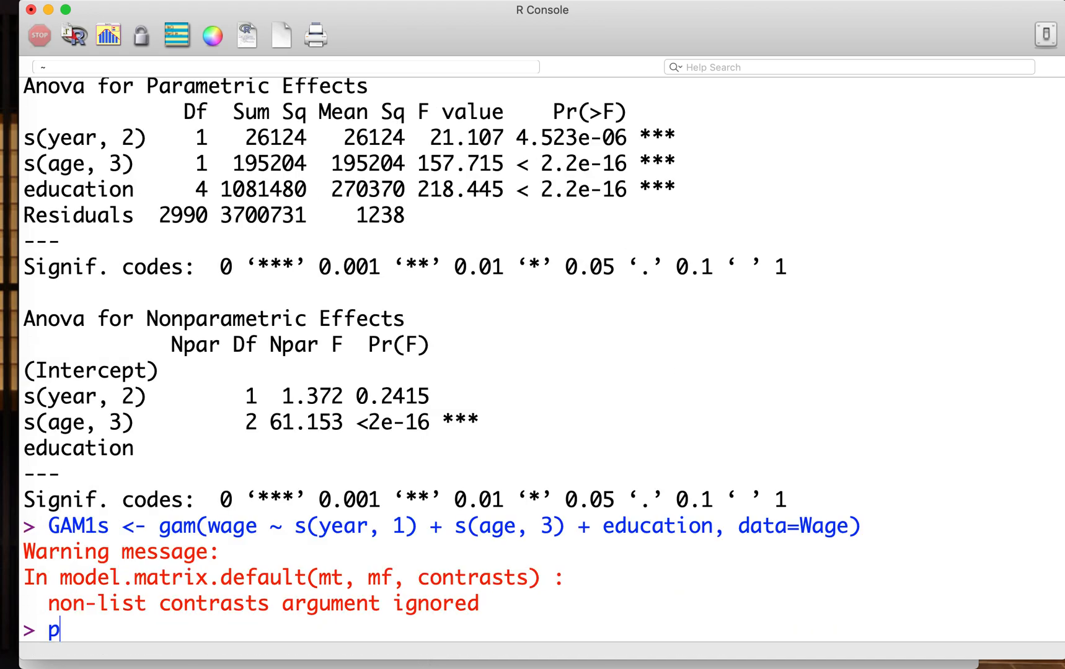
{"action": "type", "text": "ar(mf)"}
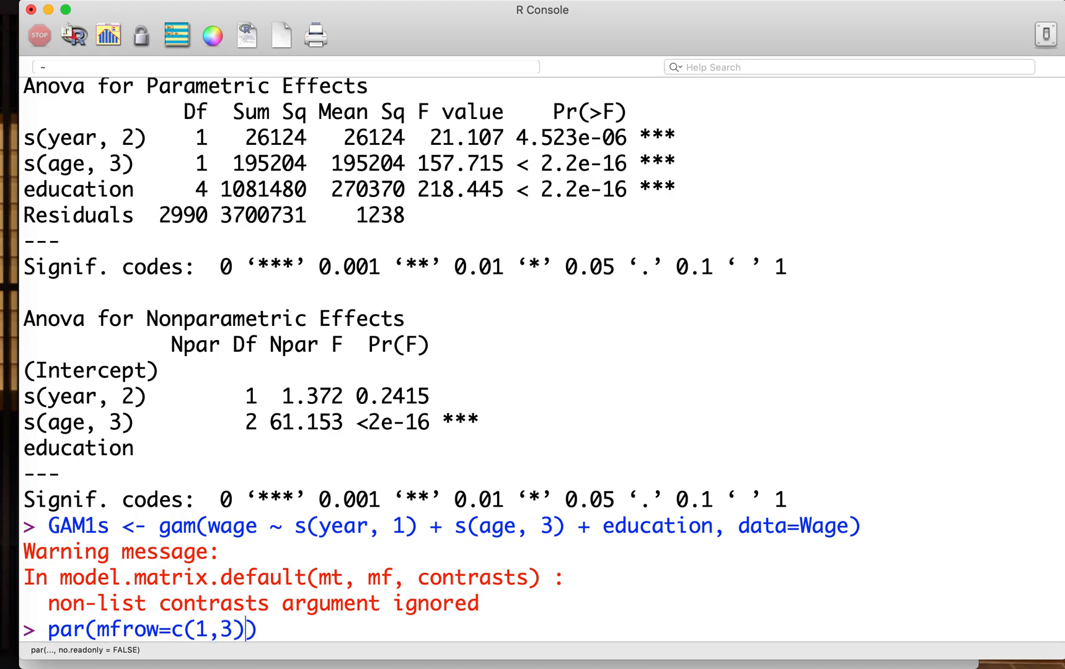
{"action": "type", "text": "plot"}
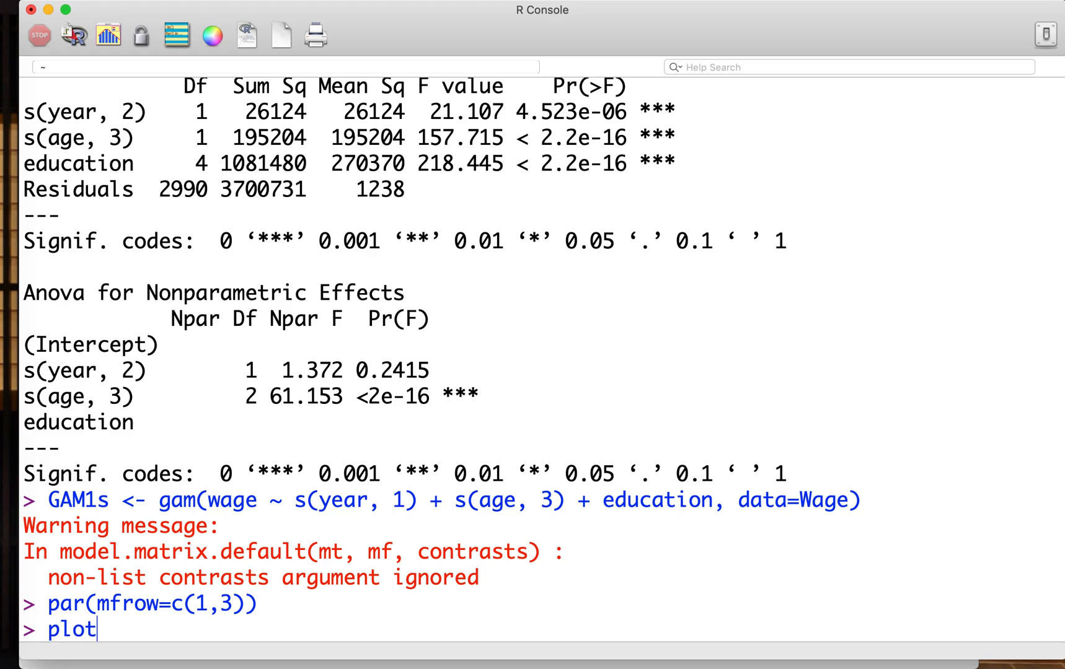
{"action": "type", "text": "(GAM1s,"}
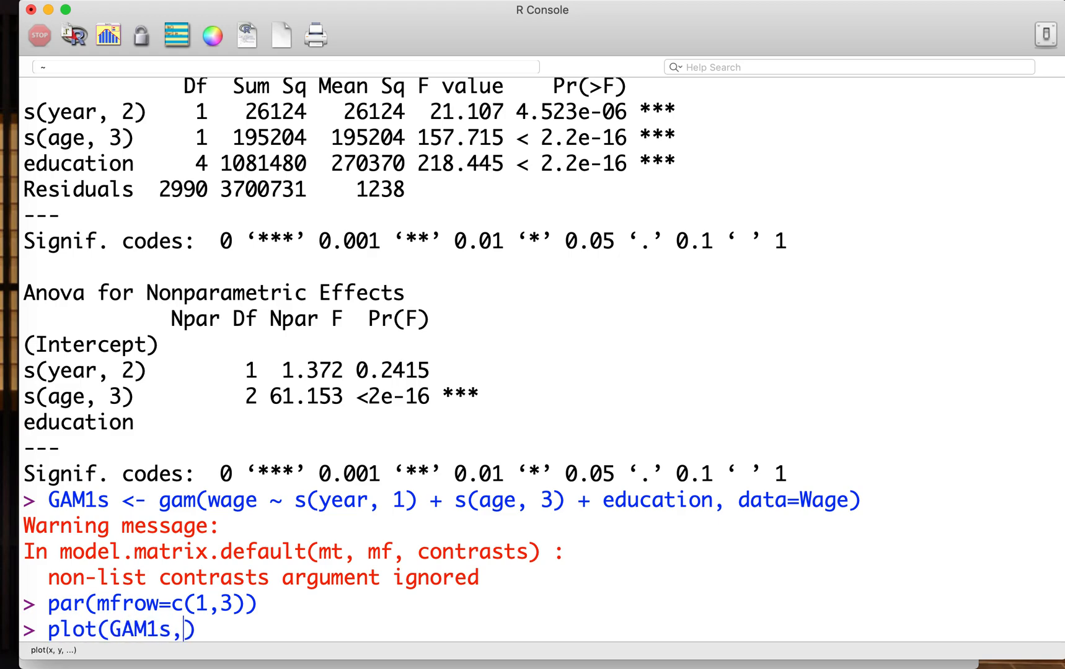
{"action": "type", "text": "se=TRE"}
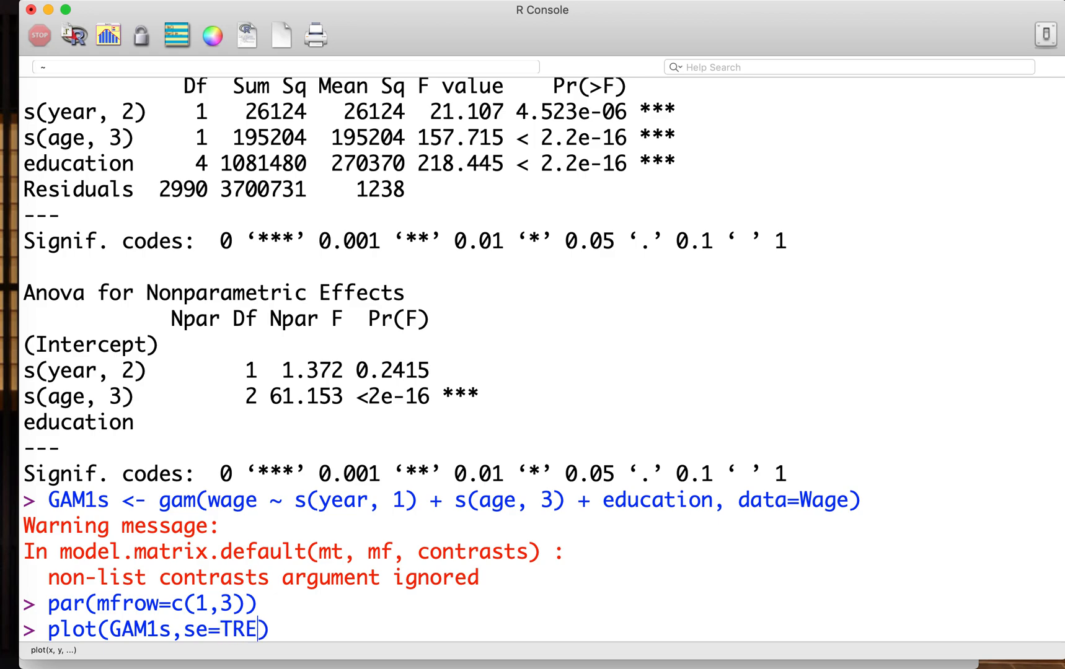
{"action": "key", "text": "Return"}
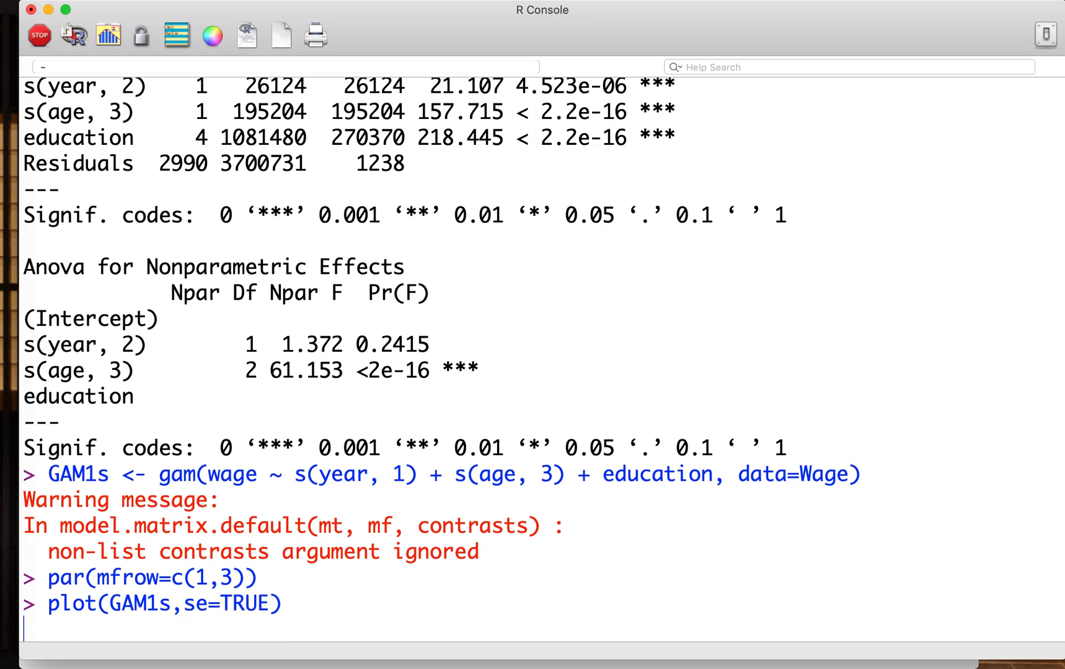
- Display the year, age and education effect panels with standard-error bands
{"action": "key", "text": "Return"}
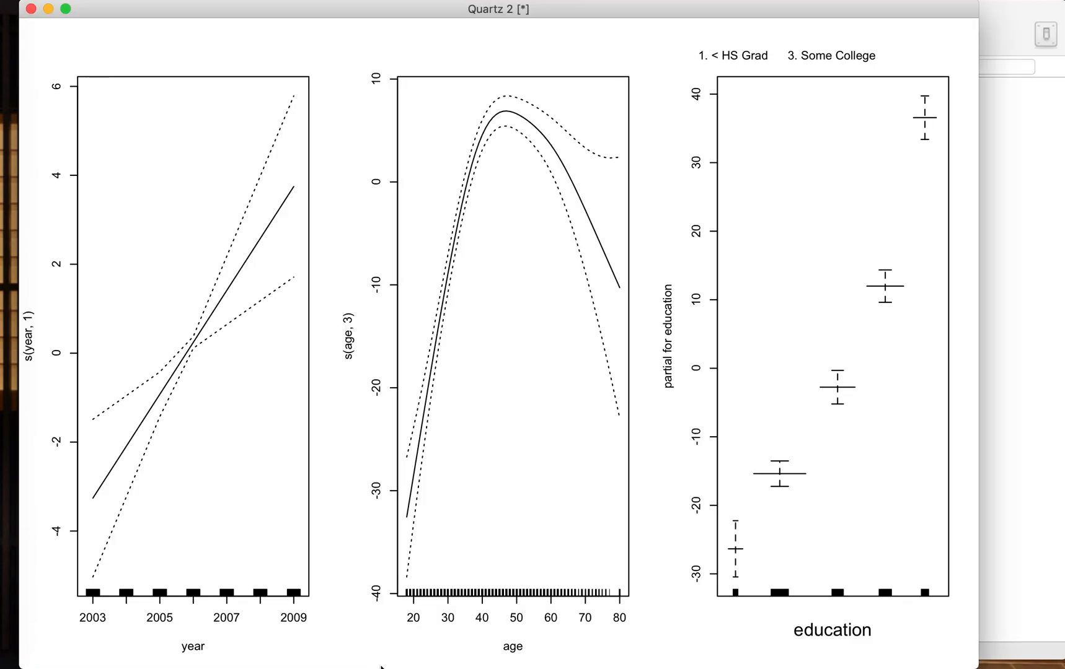
{"action": "mouse_move", "coordinate": [91, 489]}
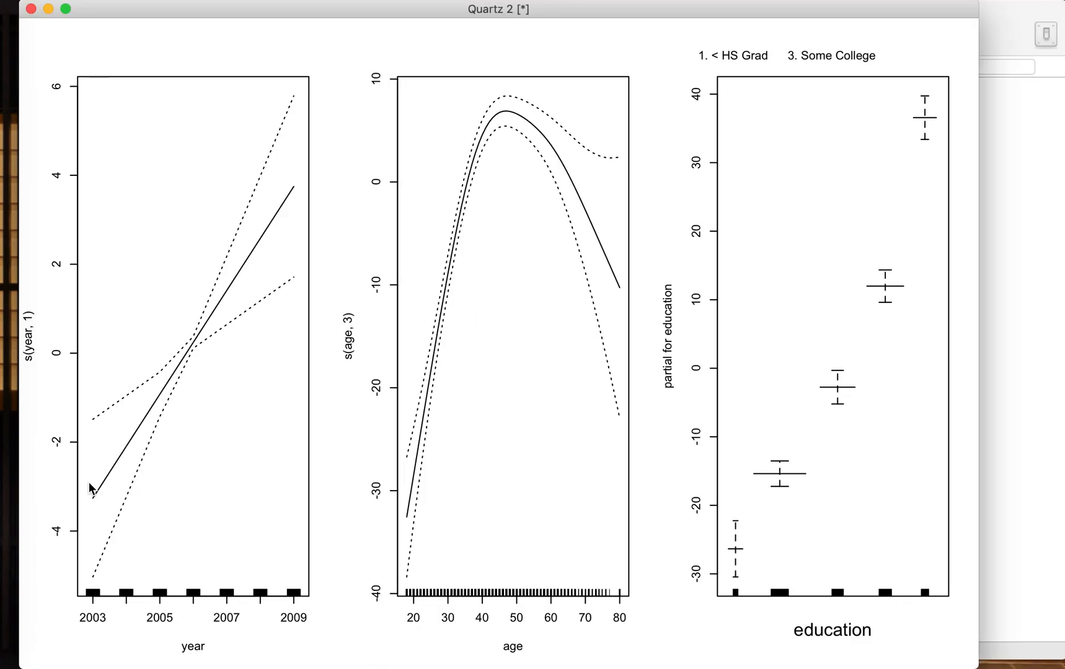
{"action": "mouse_move", "coordinate": [295, 193]}
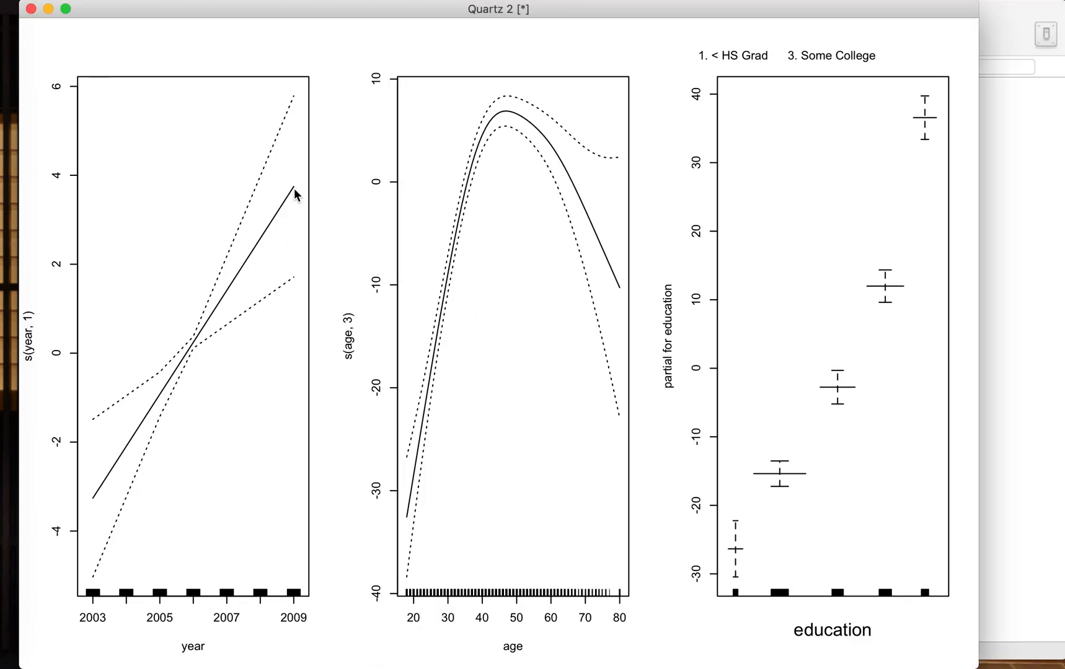
{"action": "mouse_move", "coordinate": [85, 506]}
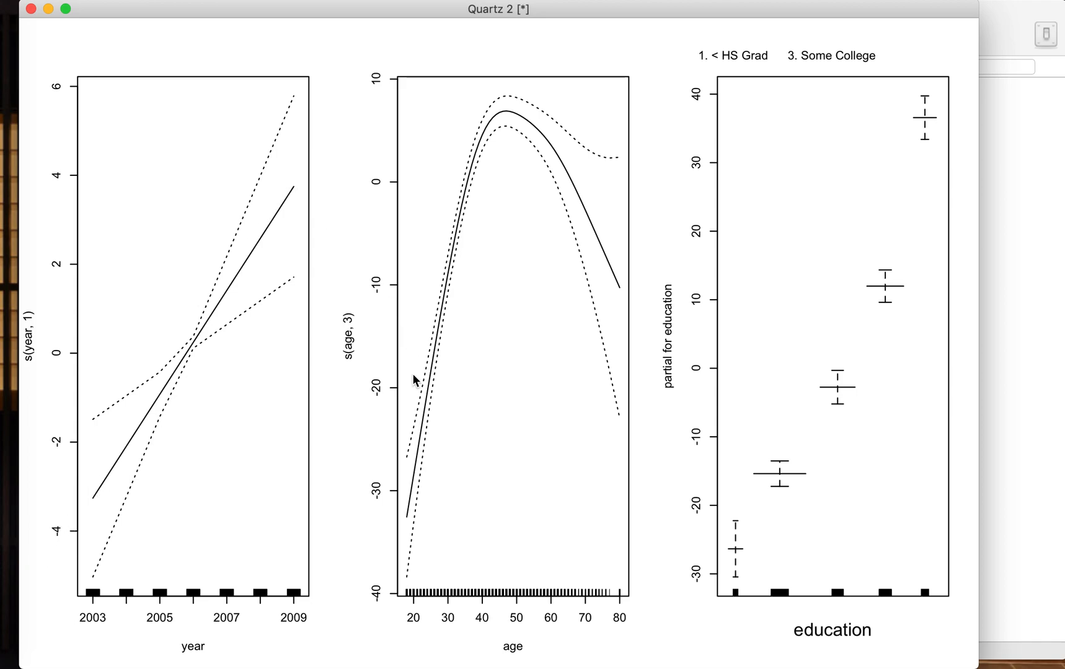
{"action": "mouse_move", "coordinate": [409, 487]}
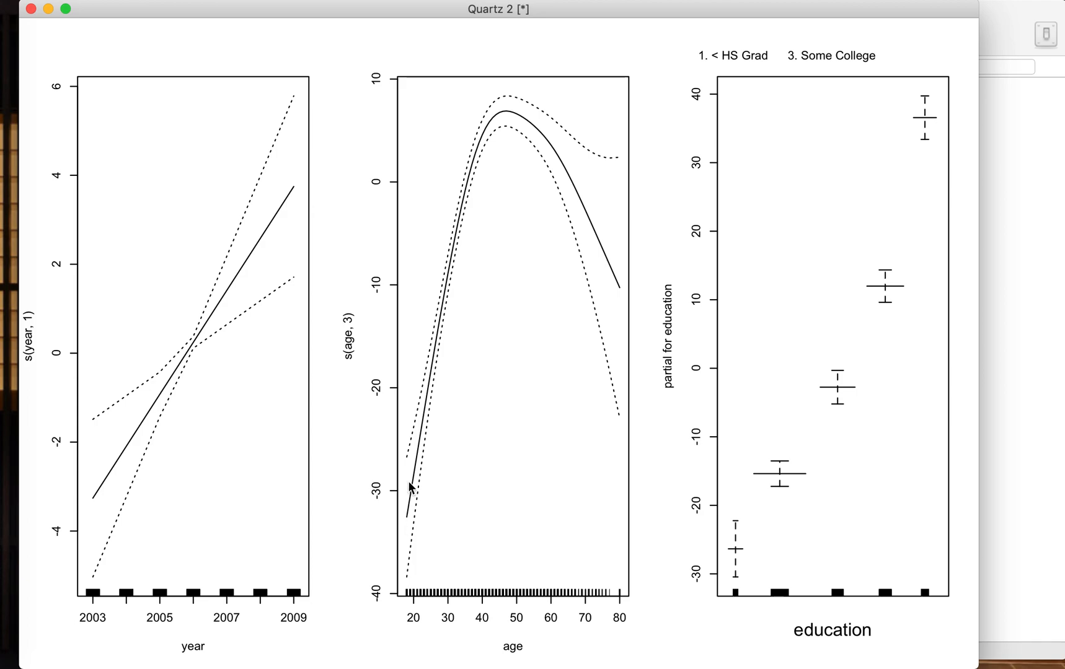
{"action": "mouse_move", "coordinate": [605, 261]}
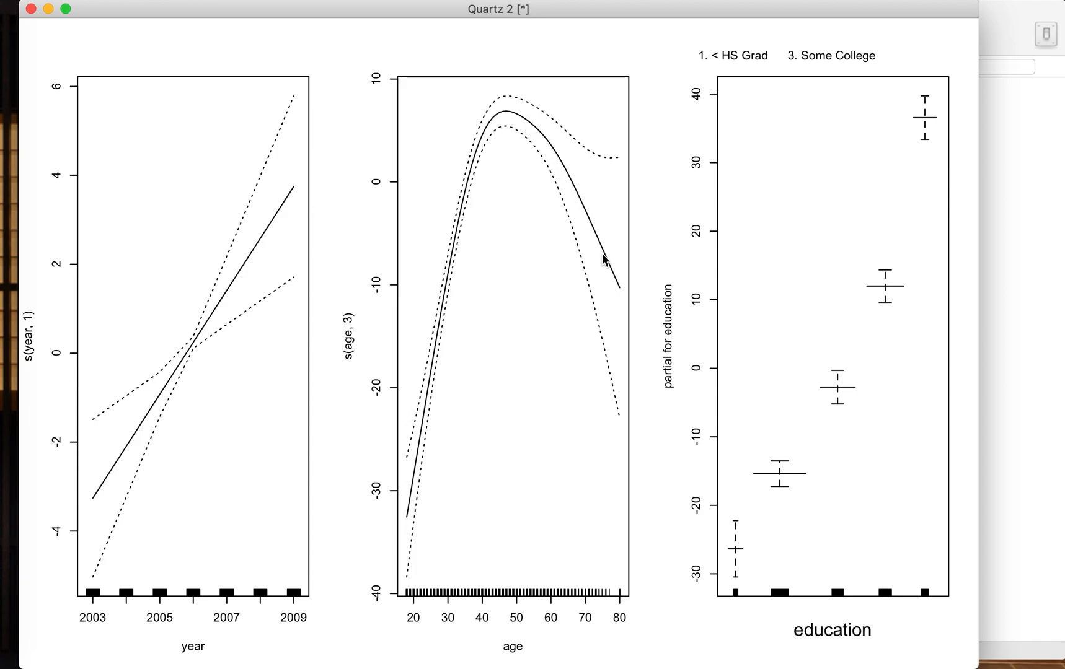
{"action": "mouse_move", "coordinate": [411, 431]}
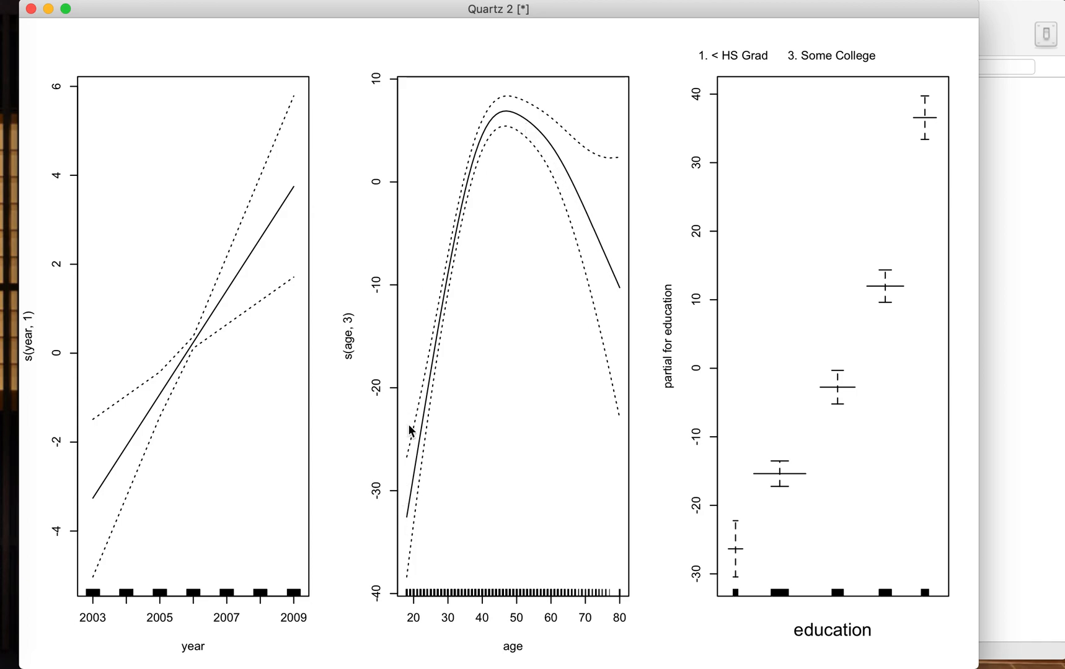
{"action": "mouse_move", "coordinate": [589, 209]}
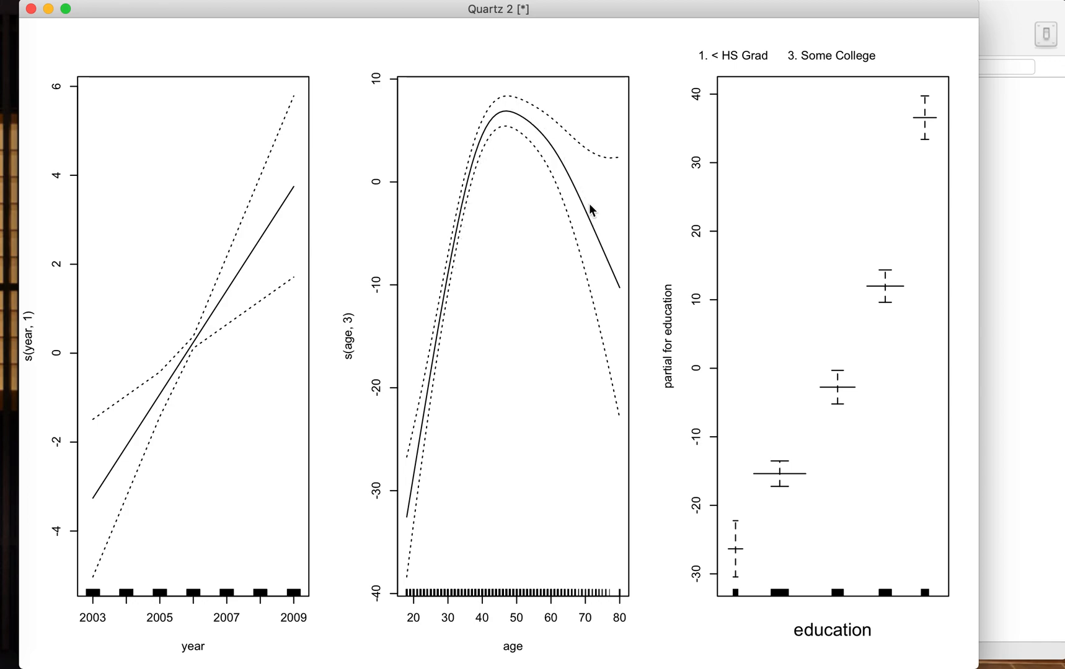
{"action": "mouse_move", "coordinate": [818, 464]}
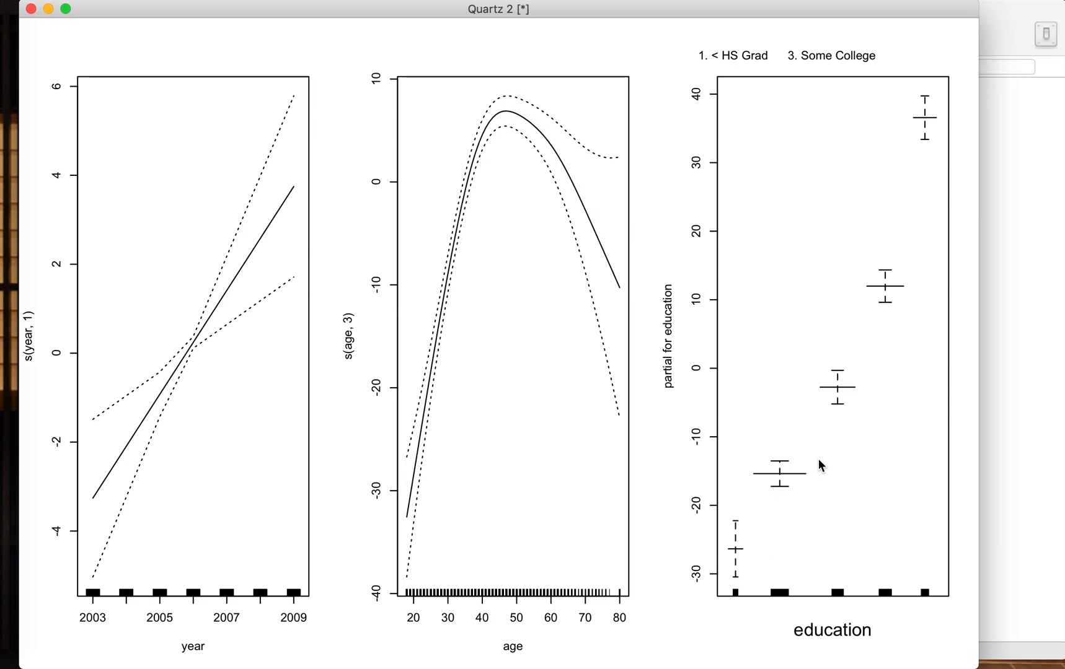
{"action": "mouse_move", "coordinate": [927, 119]}
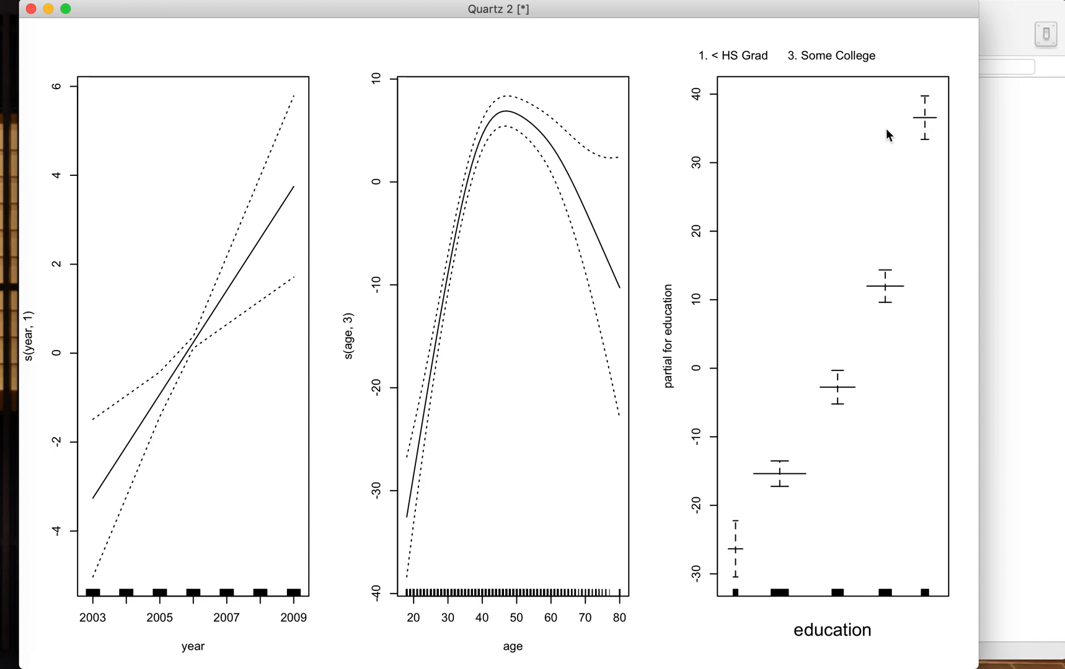
{"action": "mouse_move", "coordinate": [913, 581]}
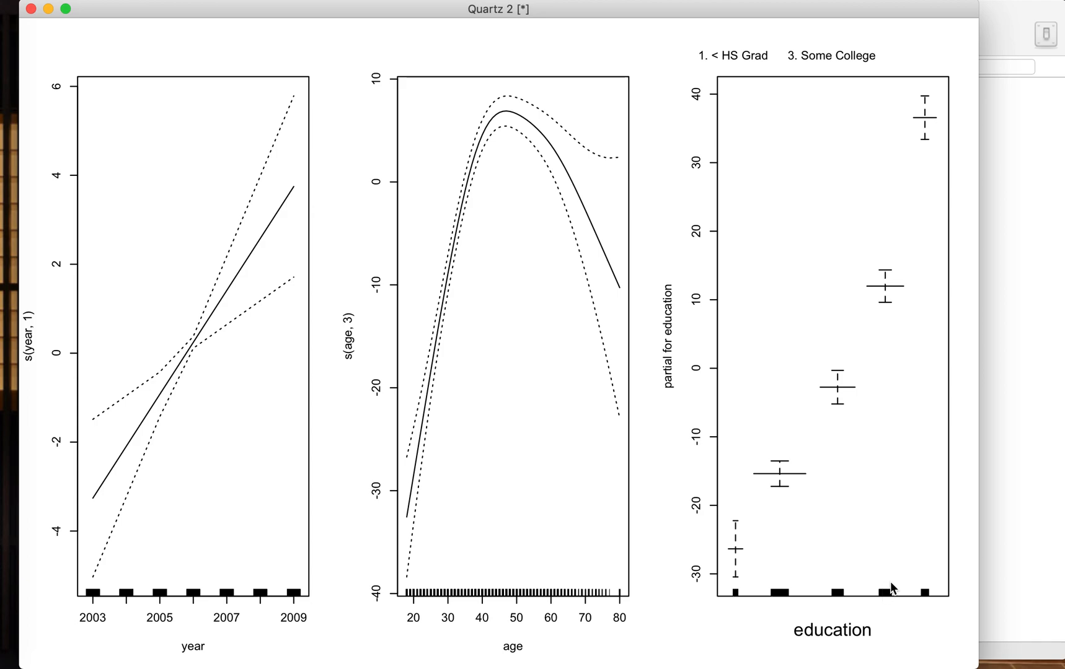
{"action": "mouse_move", "coordinate": [912, 286]}
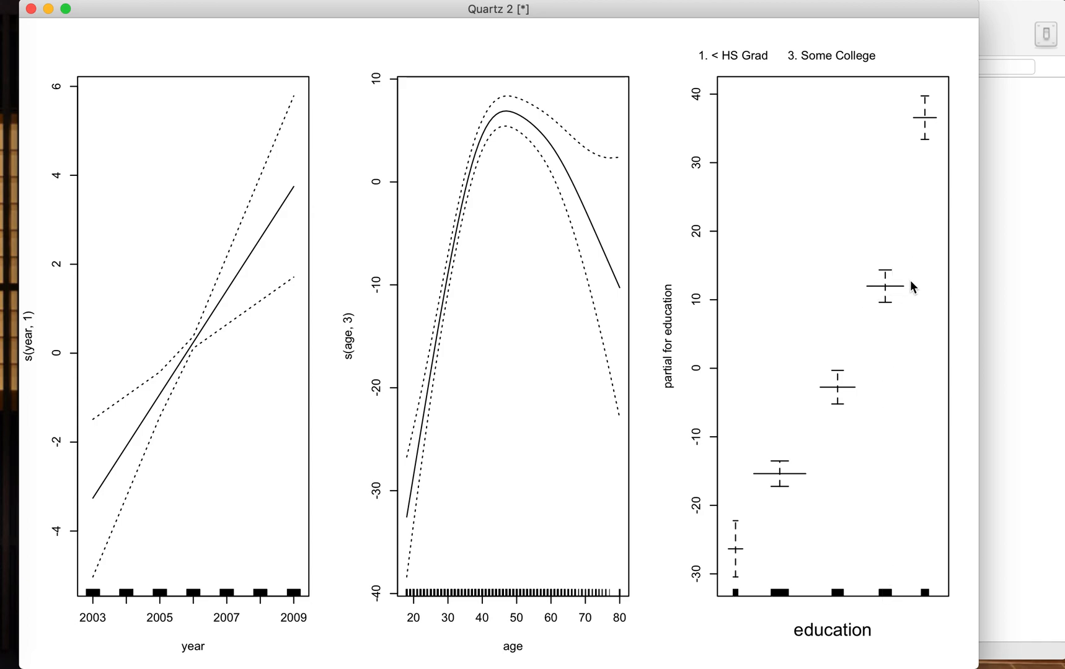
{"action": "mouse_move", "coordinate": [791, 574]}
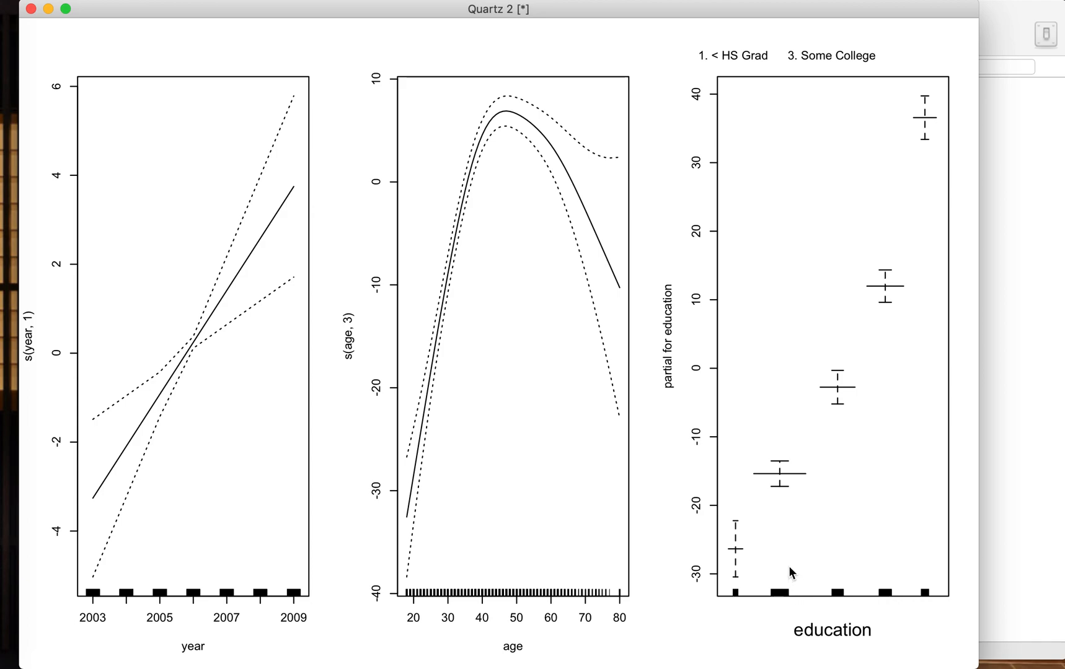
{"action": "mouse_move", "coordinate": [382, 357]}
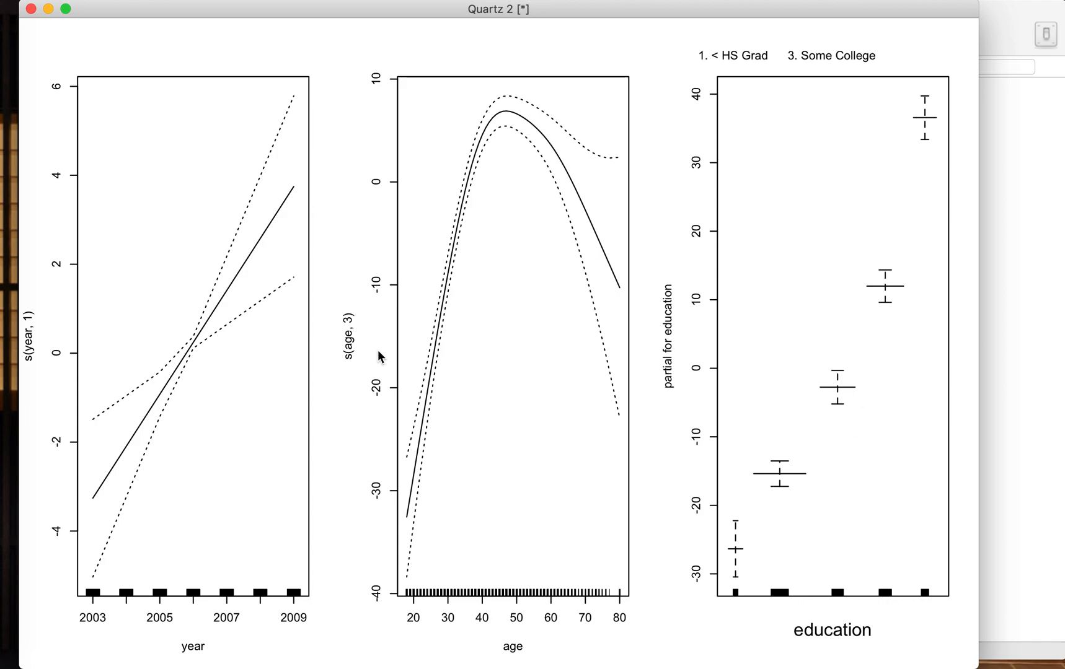
{"action": "mouse_move", "coordinate": [520, 447]}
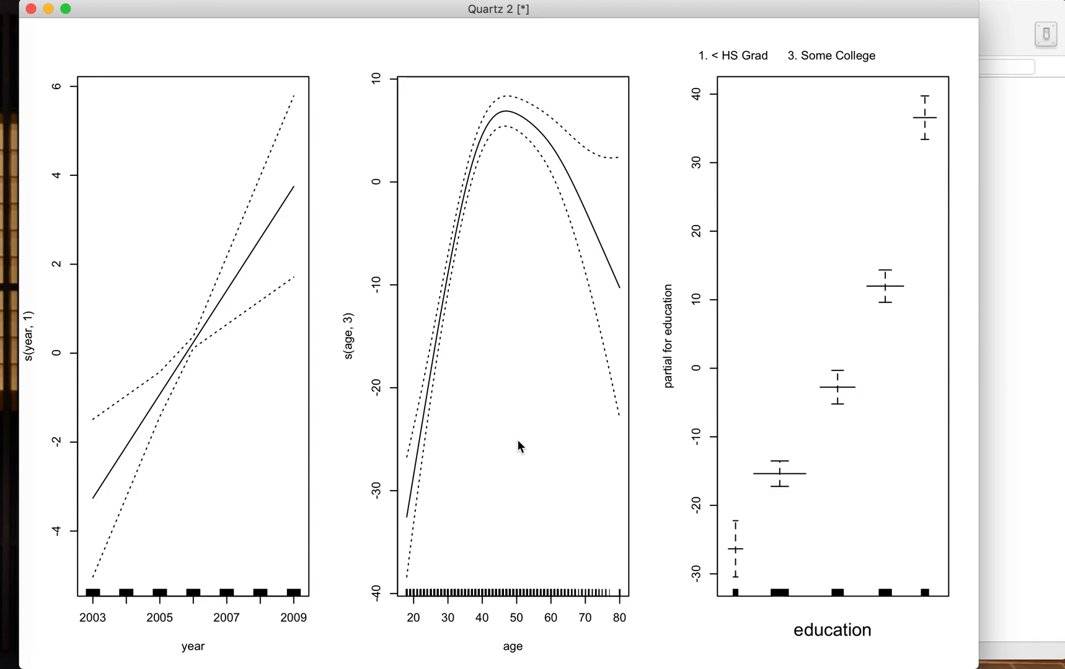
{"action": "mouse_move", "coordinate": [524, 384]}
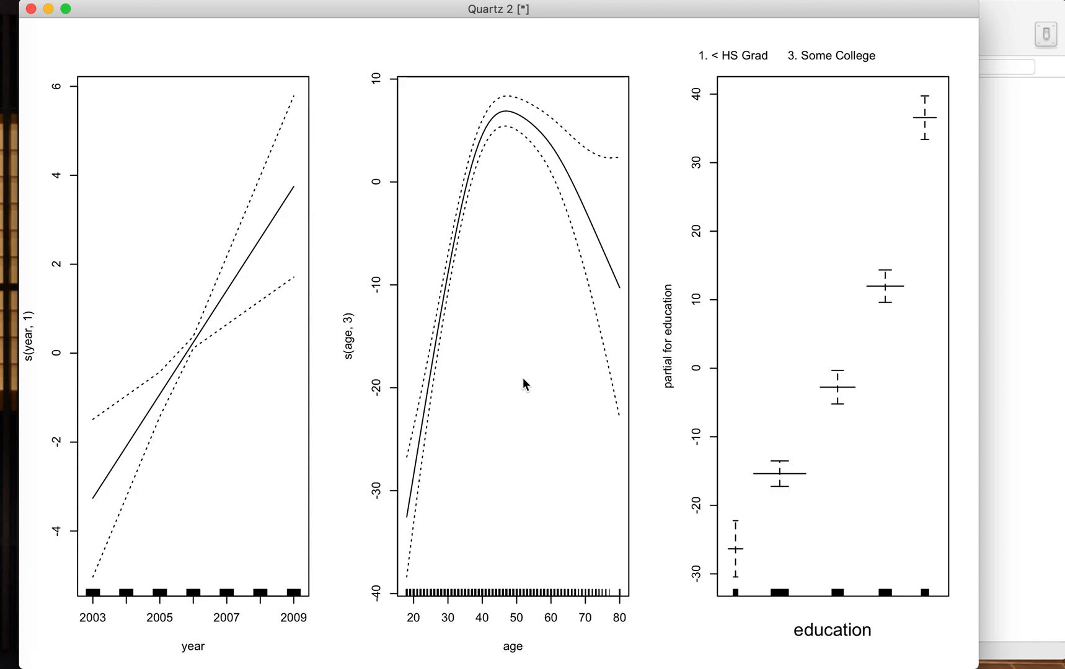